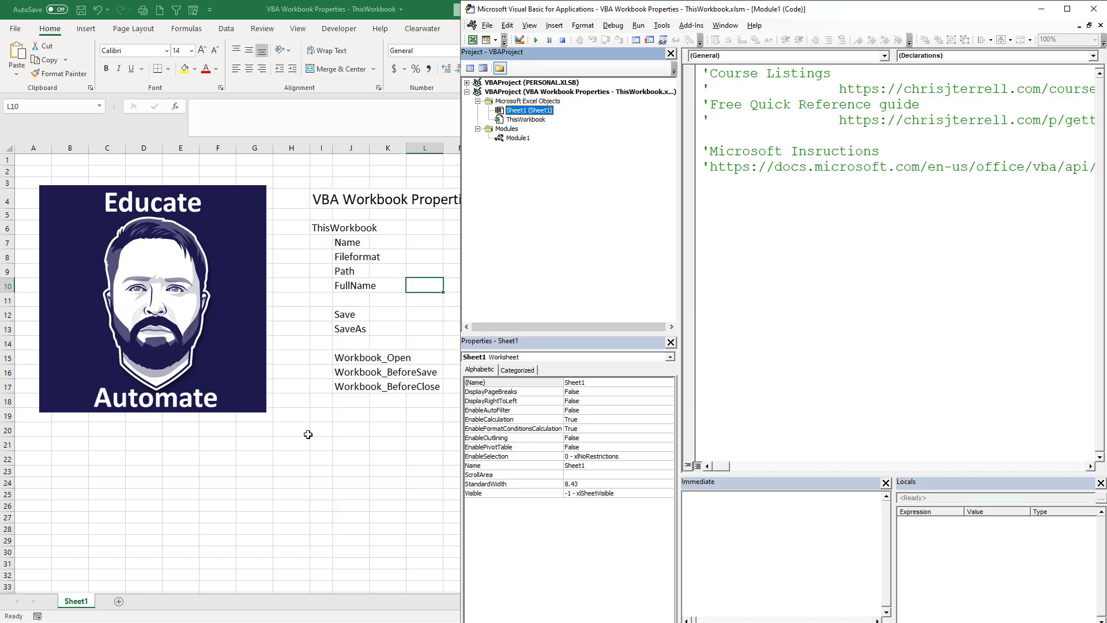
{"action": "mouse_move", "coordinate": [522, 146]}
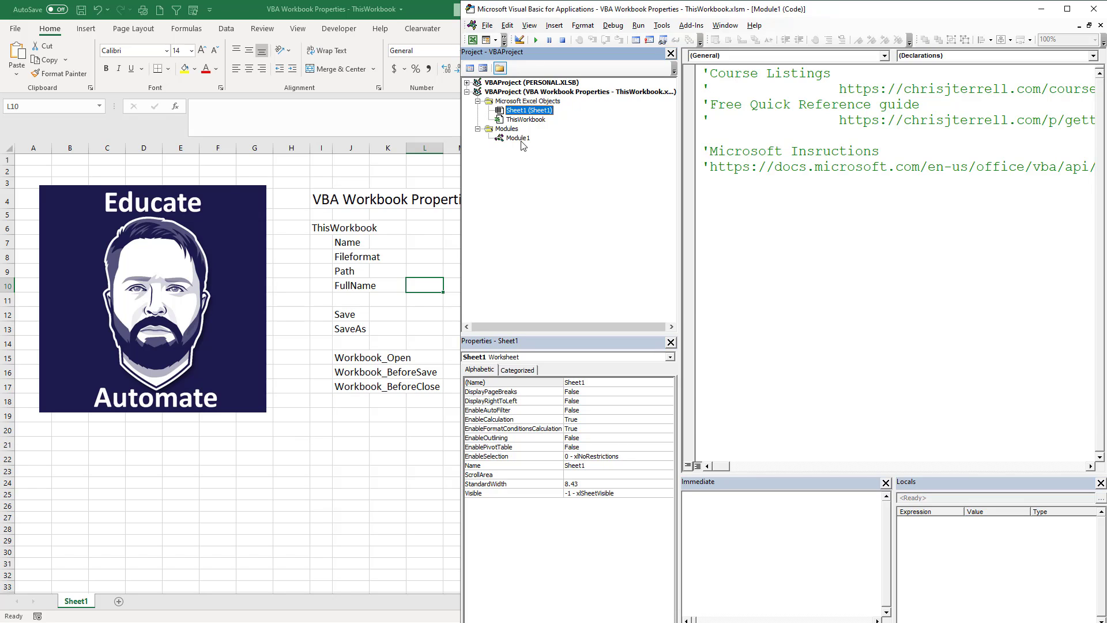
Step: Declare an empty Sub ThisworkbookIntro() in Module1 beneath the reference comments
{"action": "type", "text": "Si"}
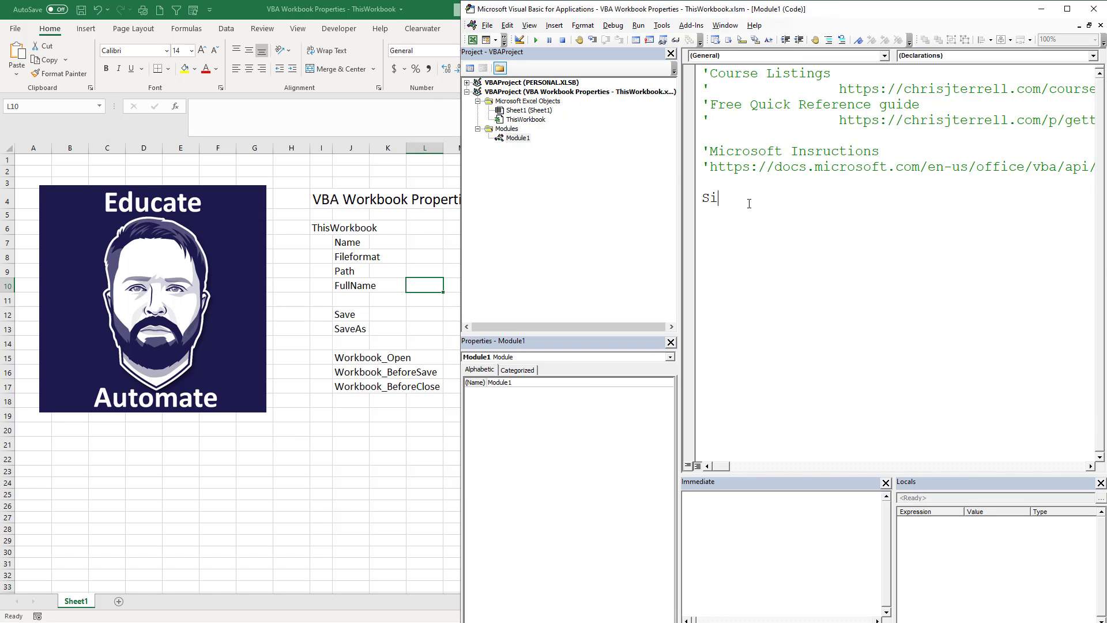
{"action": "type", "text": "ub Thisworkb"}
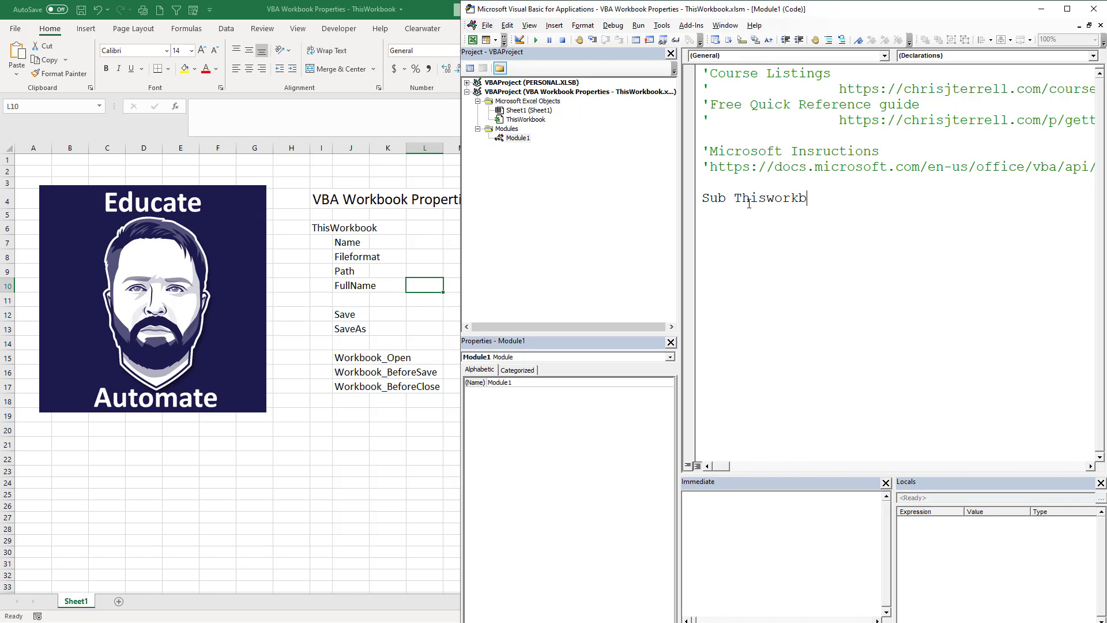
{"action": "type", "text": "ook"}
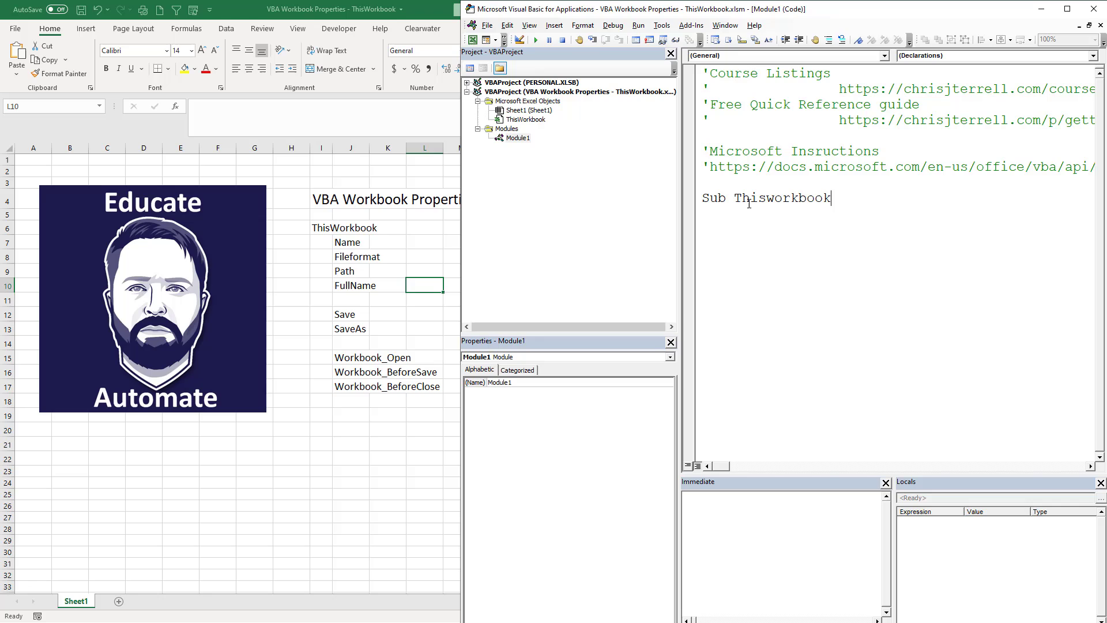
{"action": "type", "text": "Intro("}
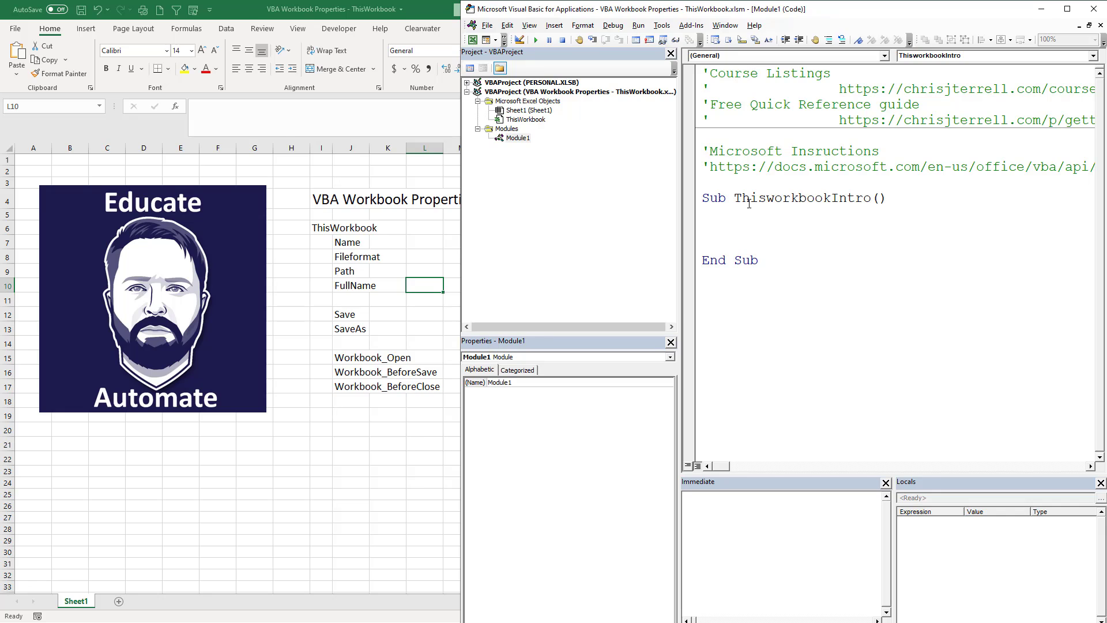
{"action": "mouse_move", "coordinate": [529, 147]}
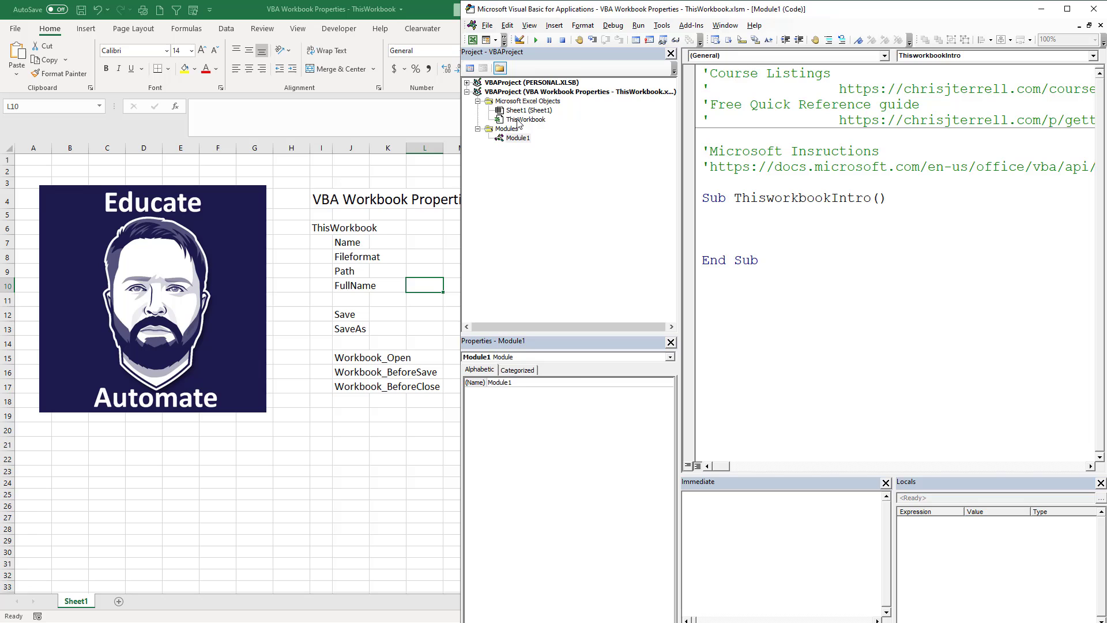
{"action": "left_click", "coordinate": [527, 118]}
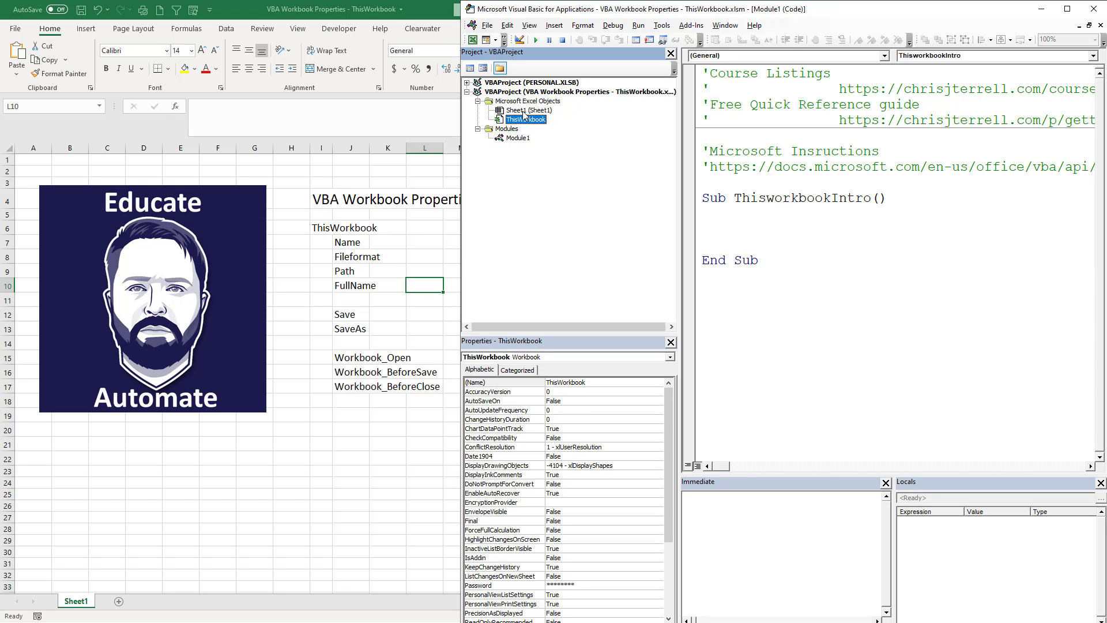
{"action": "mouse_move", "coordinate": [522, 113]}
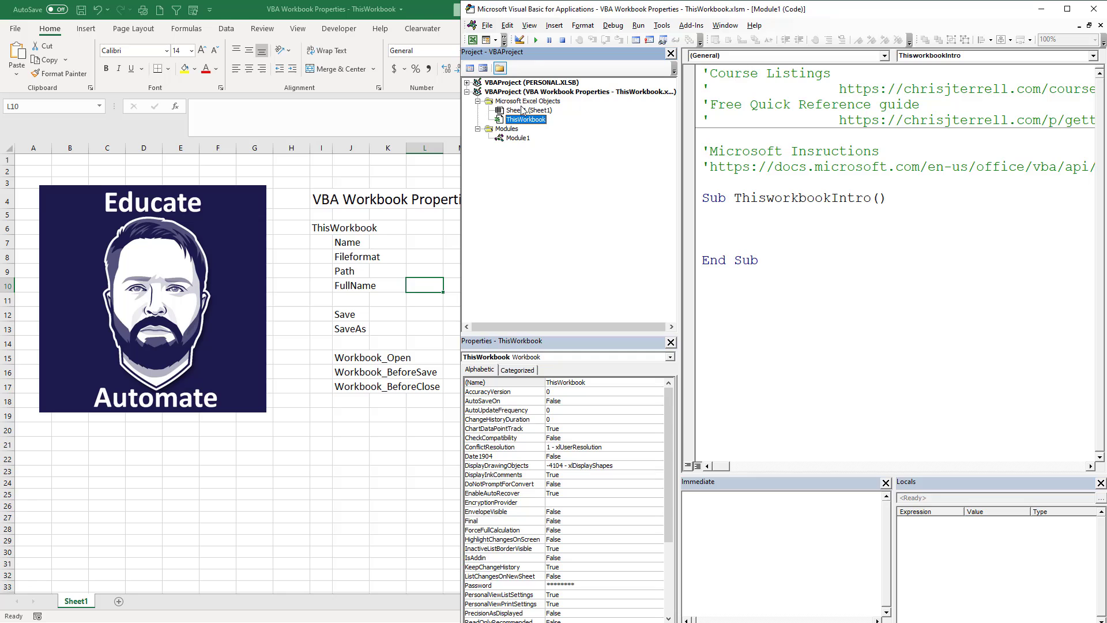
{"action": "mouse_move", "coordinate": [531, 128]}
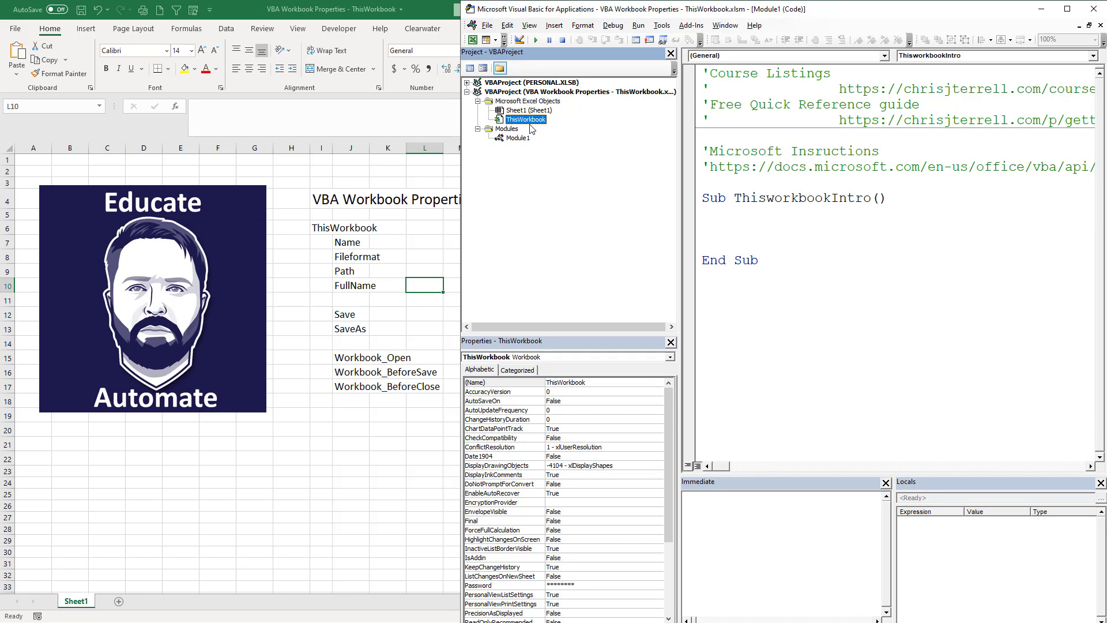
{"action": "mouse_move", "coordinate": [526, 128]}
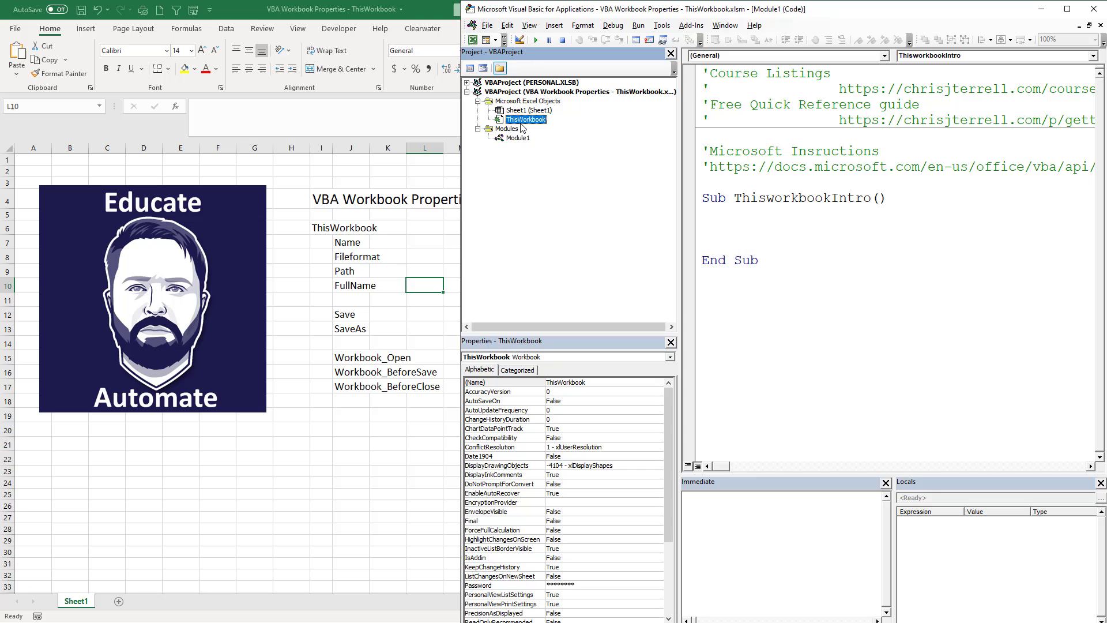
Step: Add MsgBox ThisWorkbook.Name to the sub and run it, dismissing the workbook-name message
{"action": "left_click", "coordinate": [514, 137]}
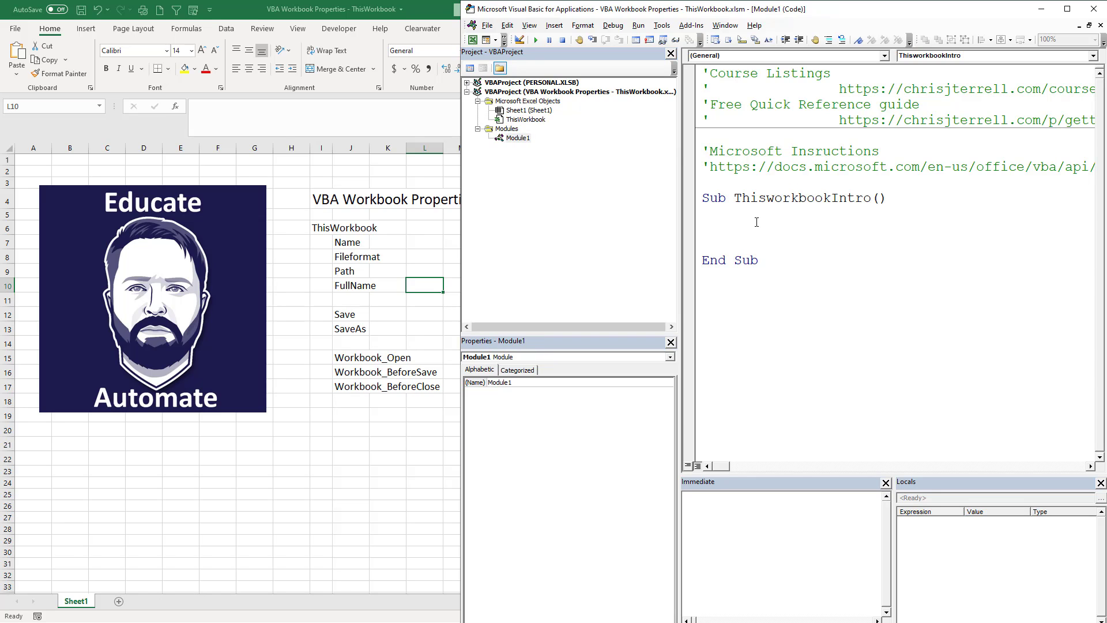
{"action": "type", "text": "msg"}
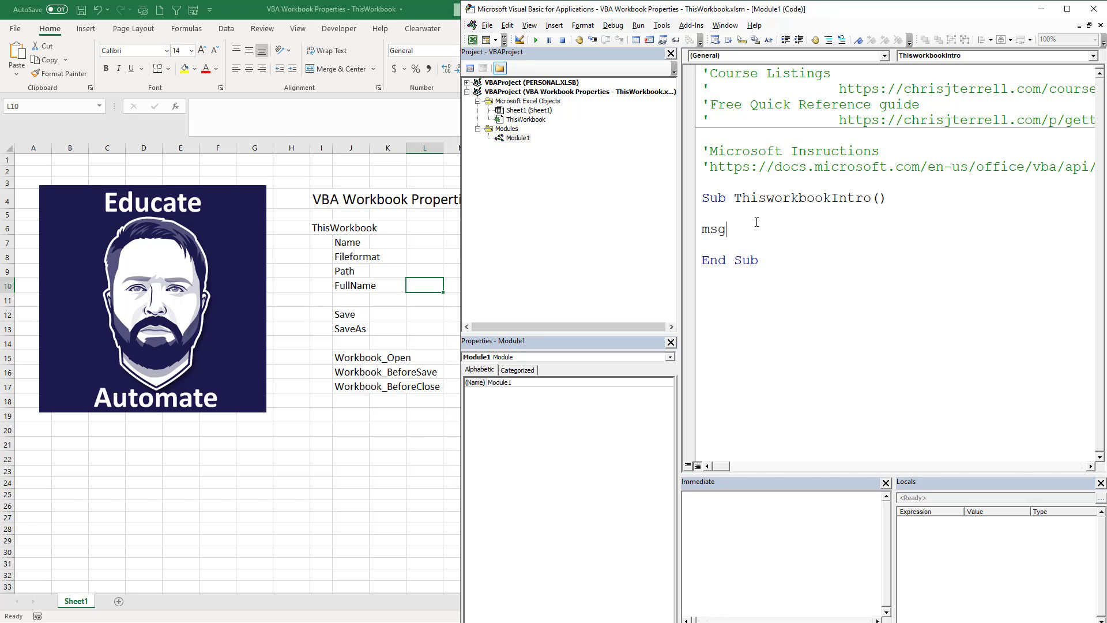
{"action": "type", "text": "box"}
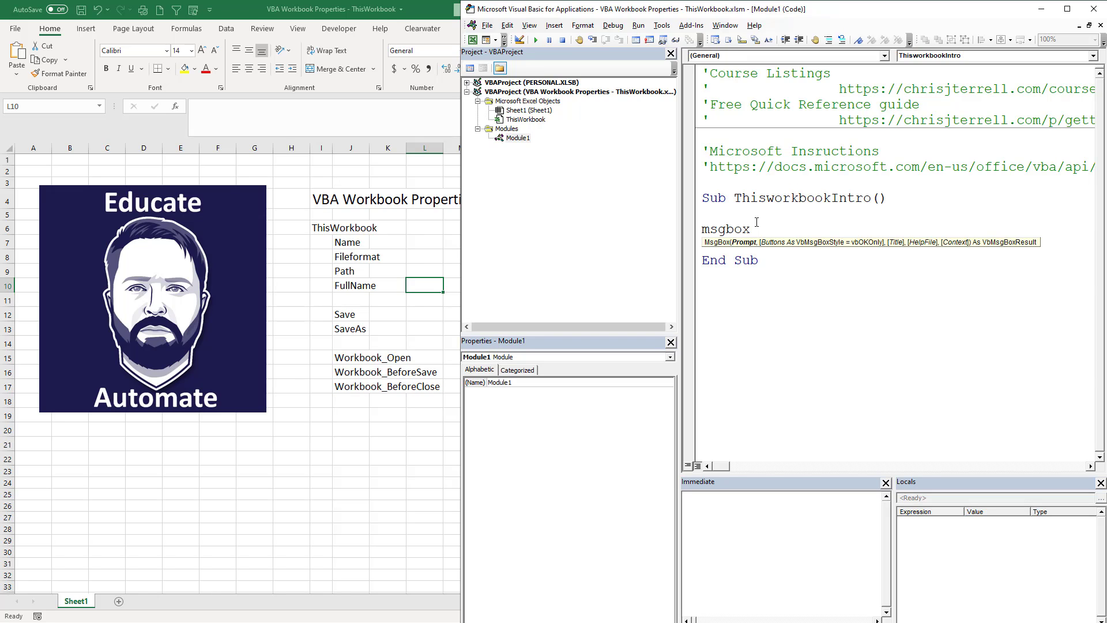
{"action": "type", "text": "\"Th"}
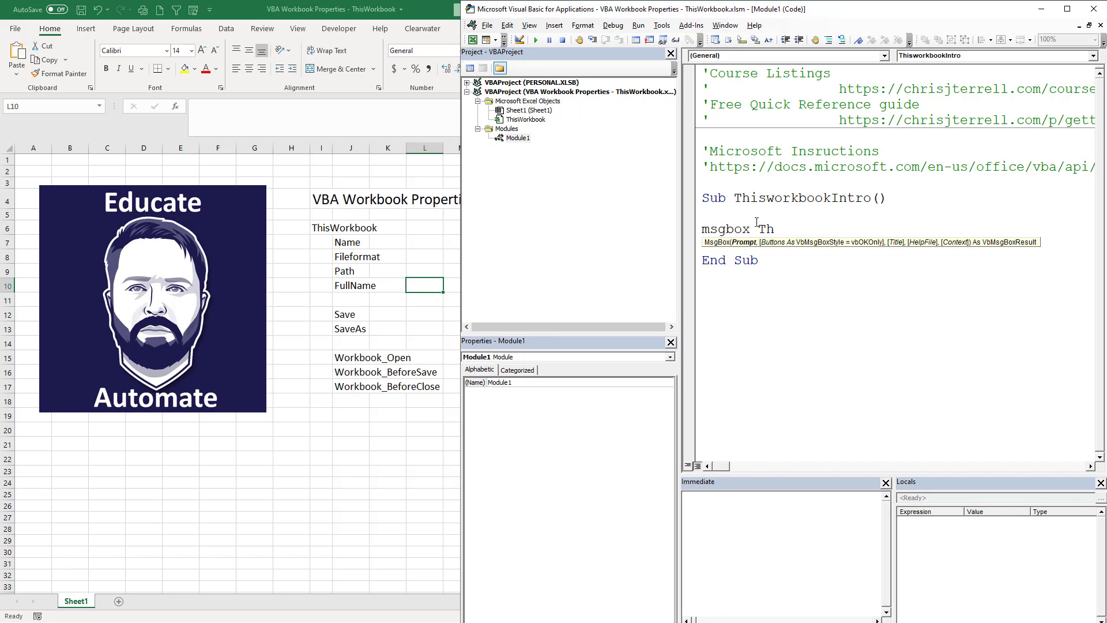
{"action": "type", "text": "ishwo"}
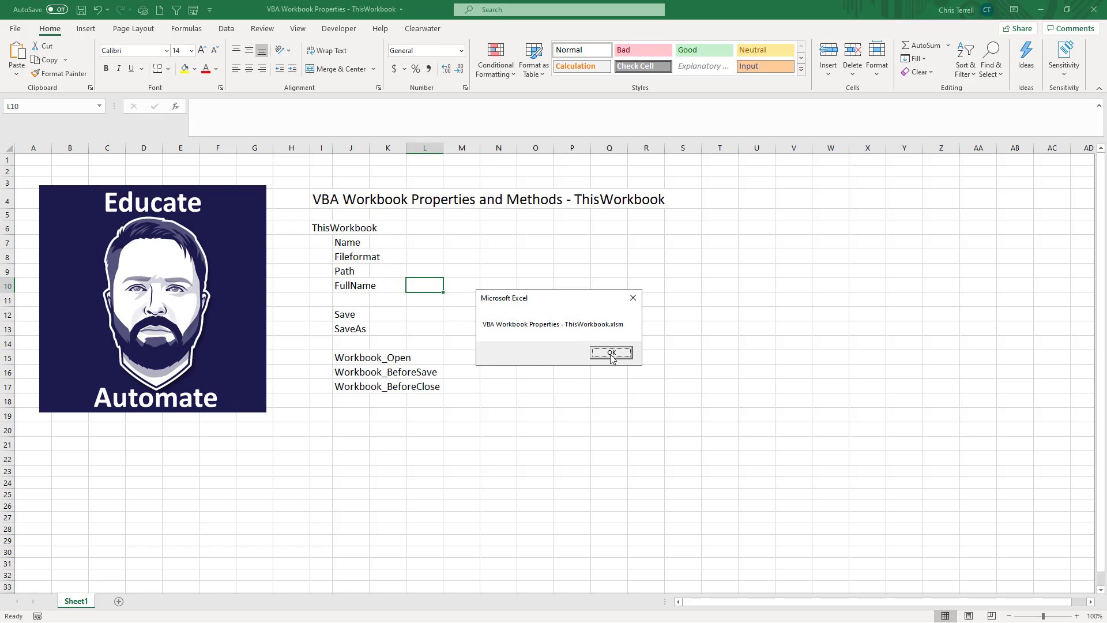
{"action": "mouse_move", "coordinate": [493, 334]}
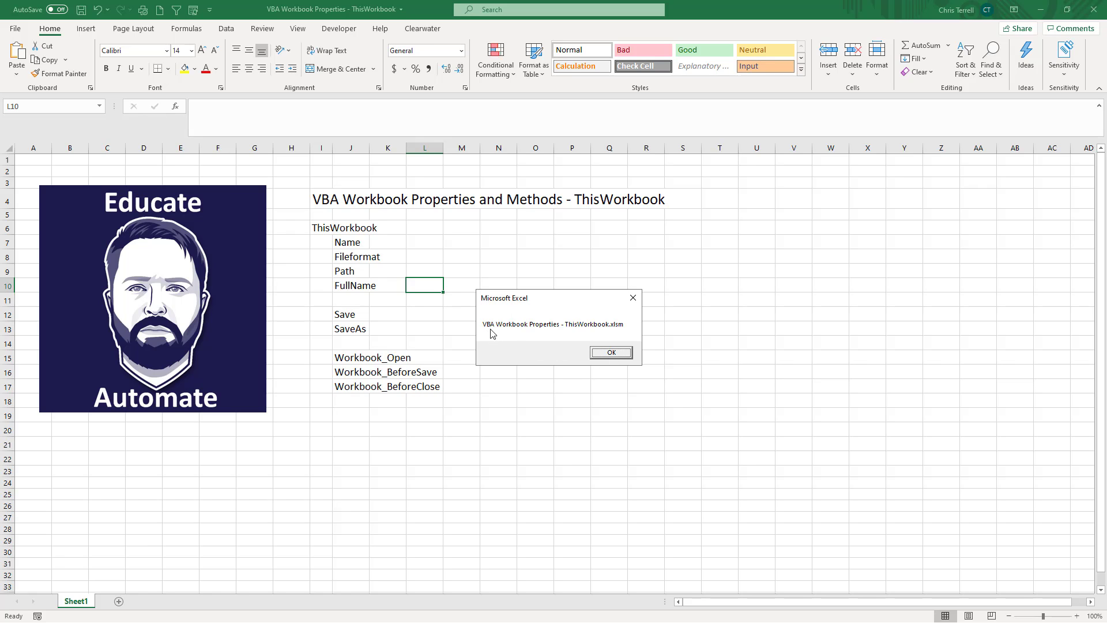
{"action": "left_click", "coordinate": [610, 351]}
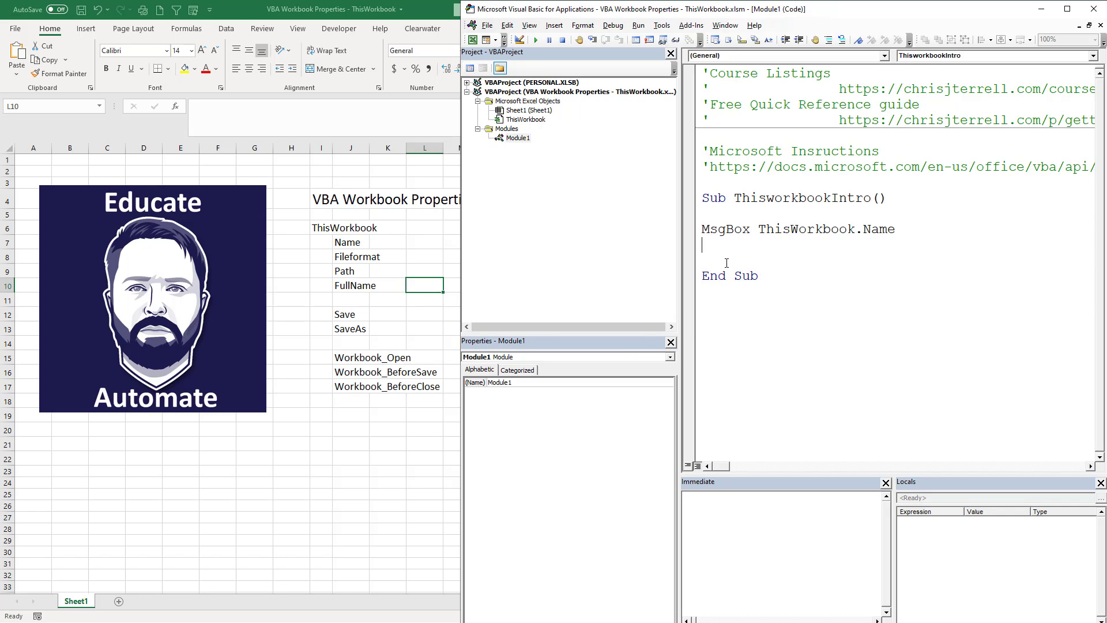
Step: Add MsgBox ThisWorkbook.FileFormat as a second line and step through the procedure
{"action": "type", "text": "ms"}
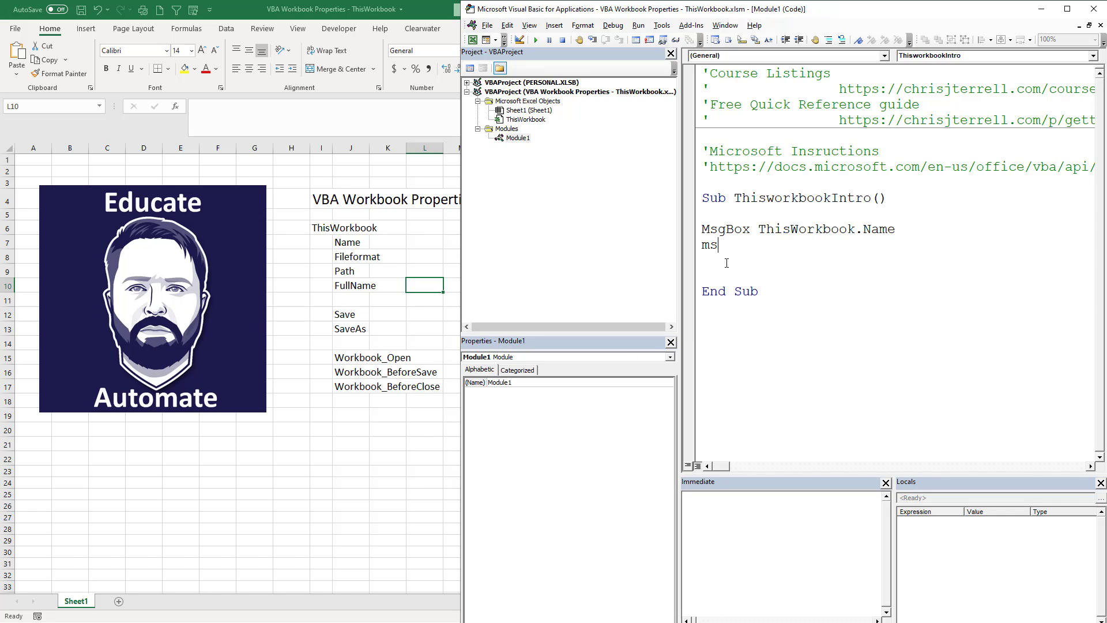
{"action": "type", "text": "gbox t"}
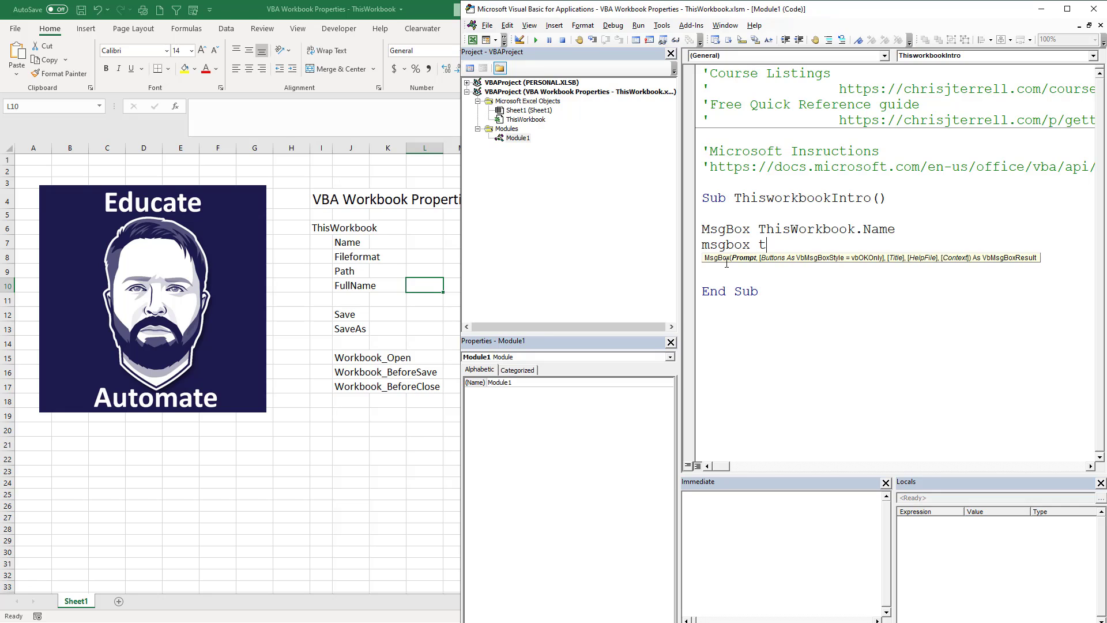
{"action": "type", "text": "hisworkbook.n"}
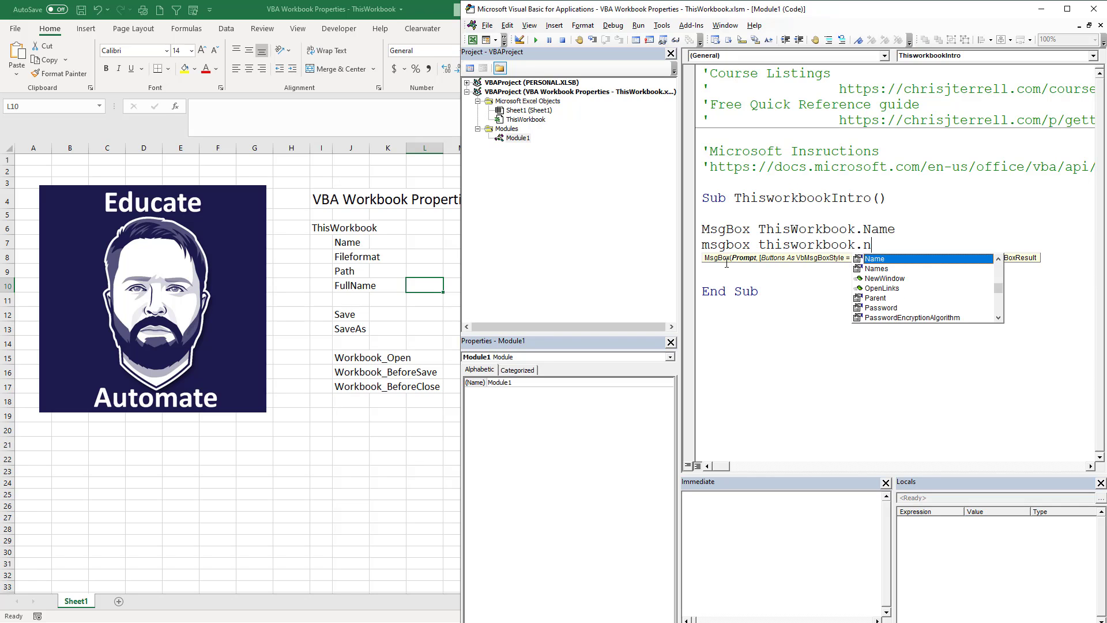
{"action": "type", "text": "FileFormat"}
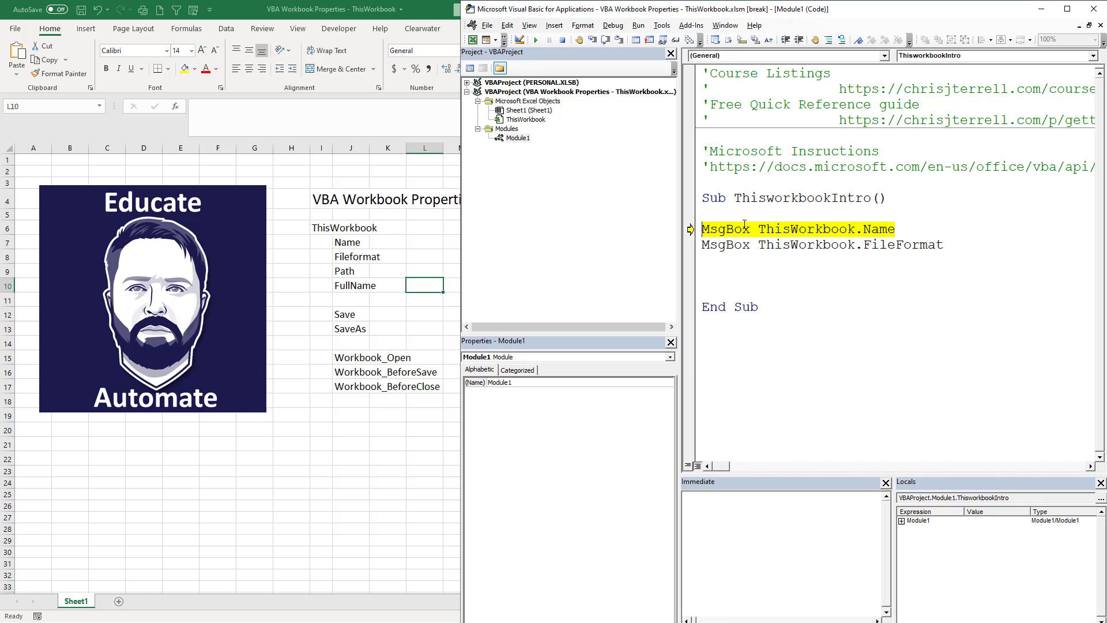
{"action": "key", "text": "F8"}
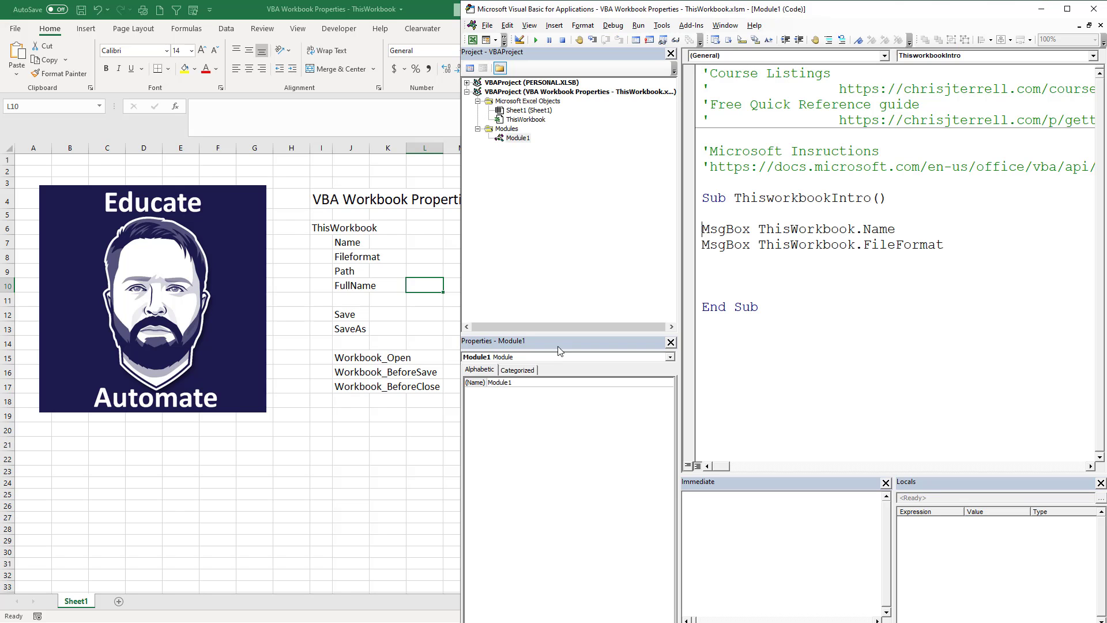
{"action": "left_click", "coordinate": [958, 244]}
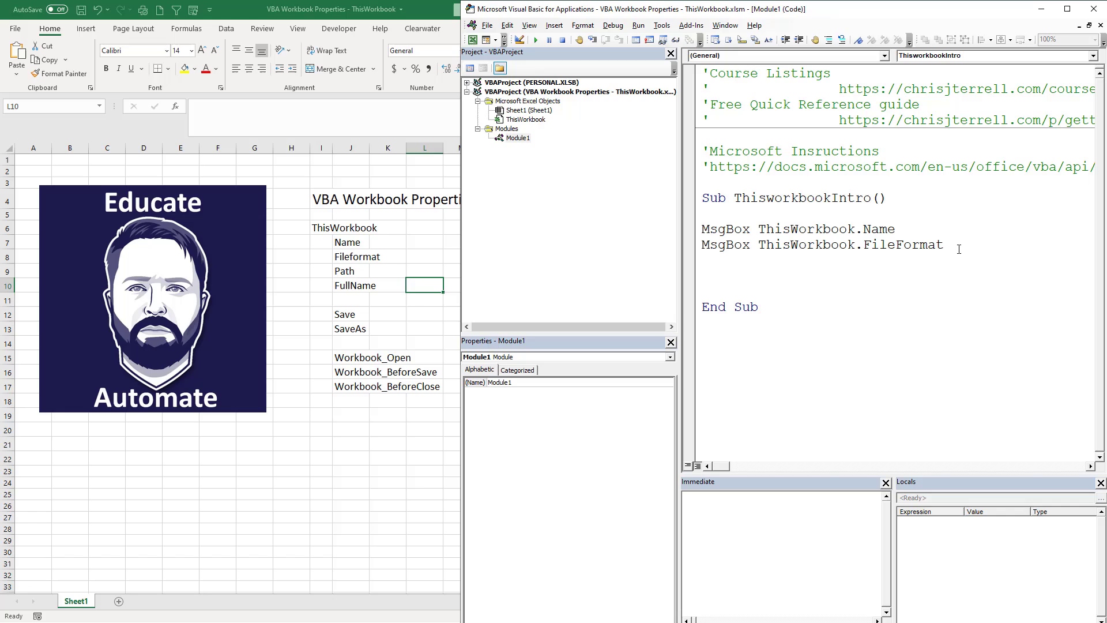
{"action": "mouse_move", "coordinate": [976, 250]}
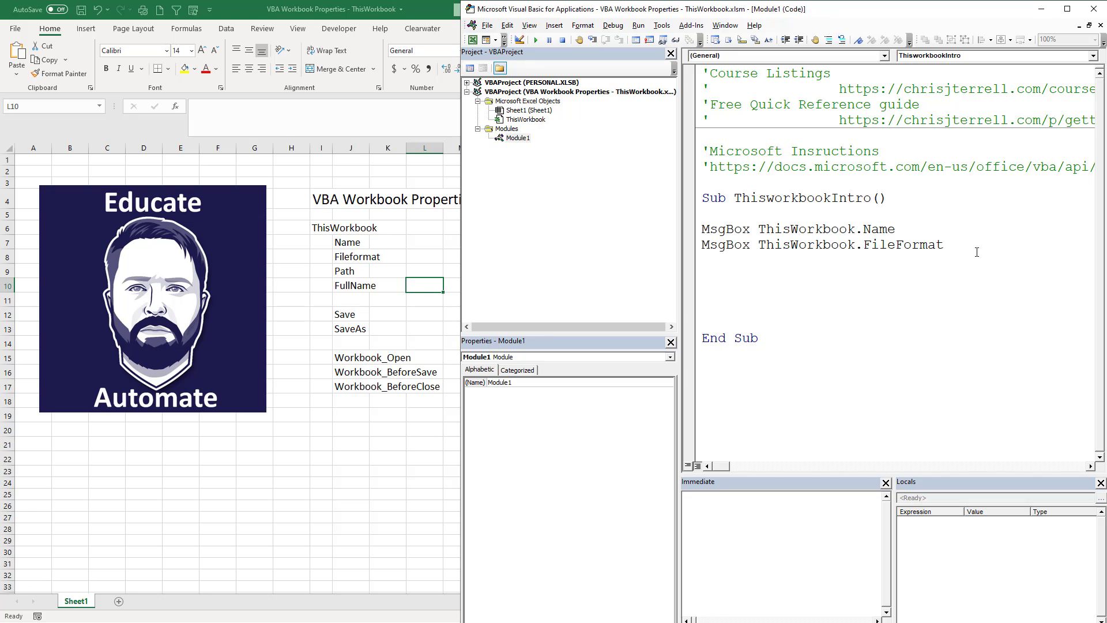
Step: Add MsgBox ThisWorkbook.Path and run it, dismissing the folder path message
{"action": "type", "text": "msgbox thiswo"}
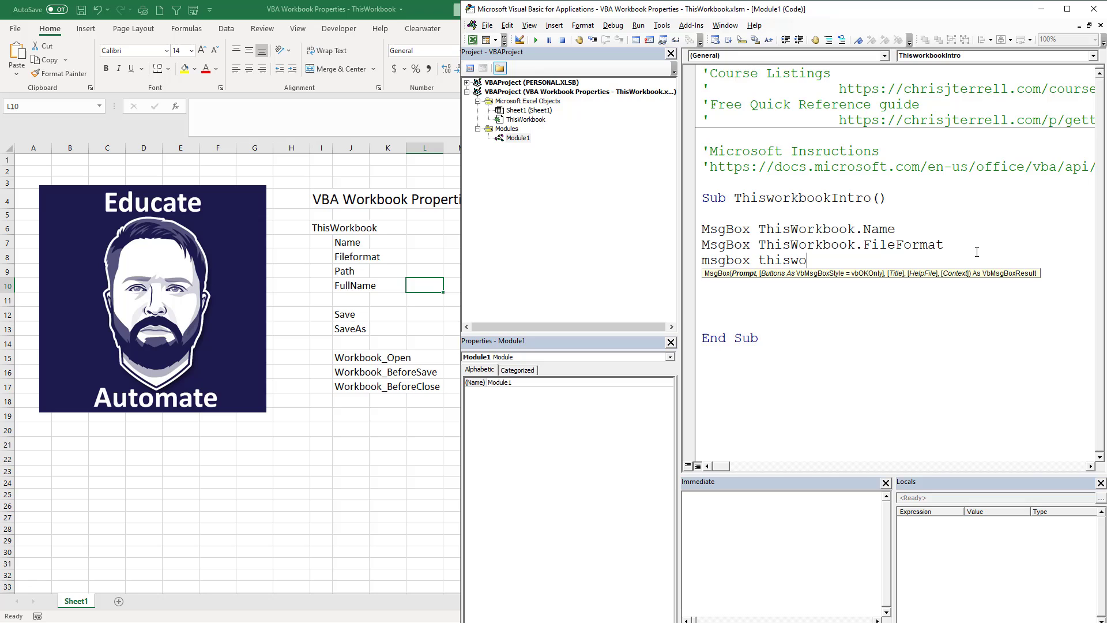
{"action": "type", "text": "rkbook"}
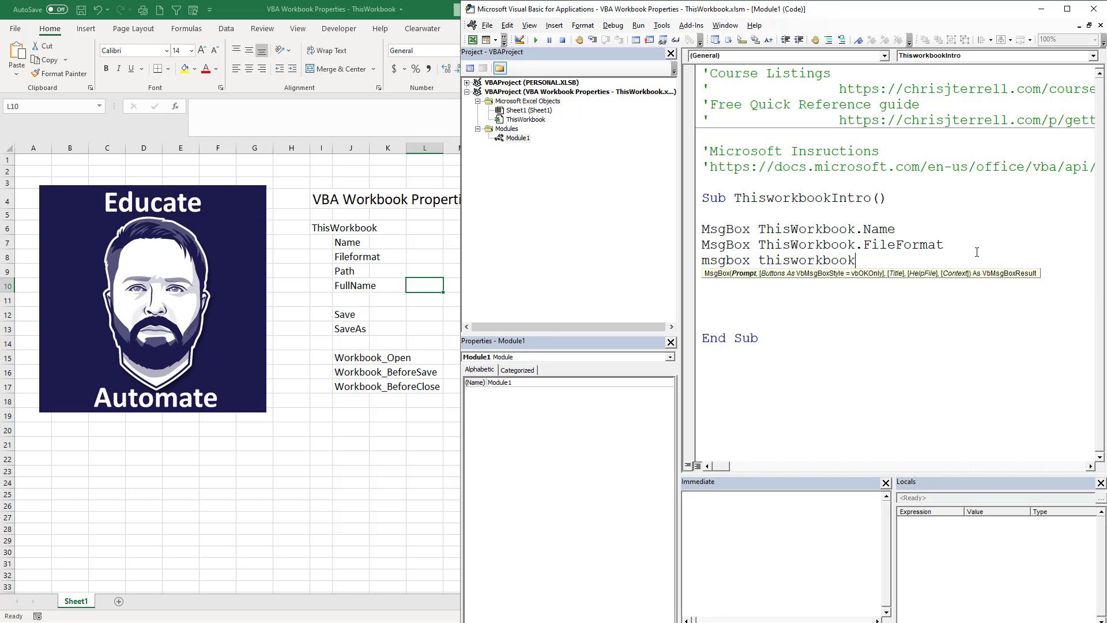
{"action": "type", "text": ".pa"}
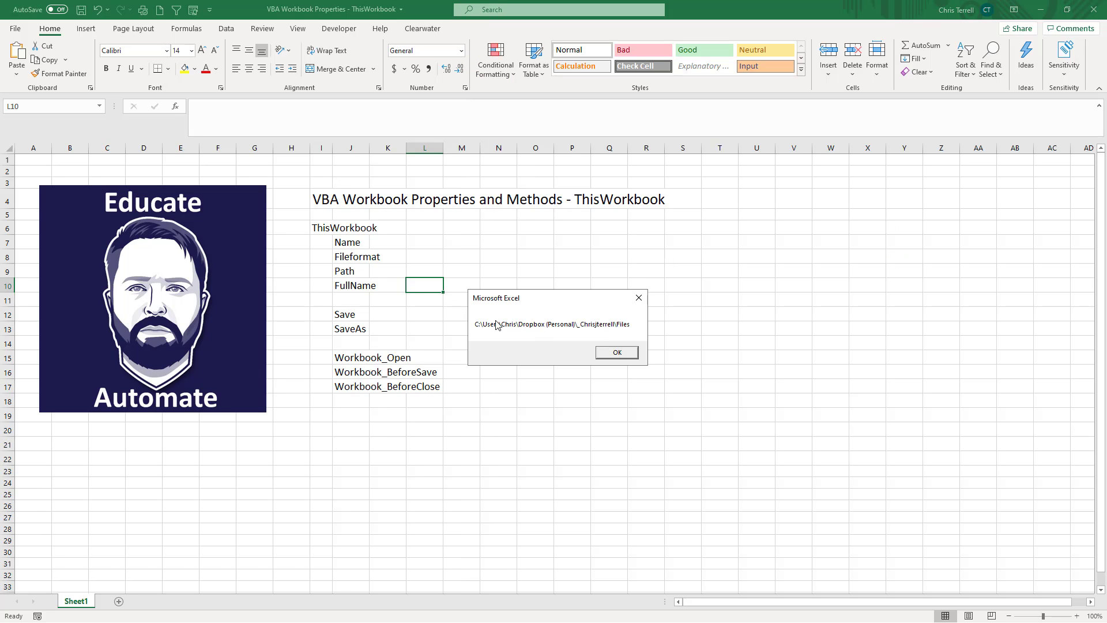
{"action": "mouse_move", "coordinate": [592, 332]}
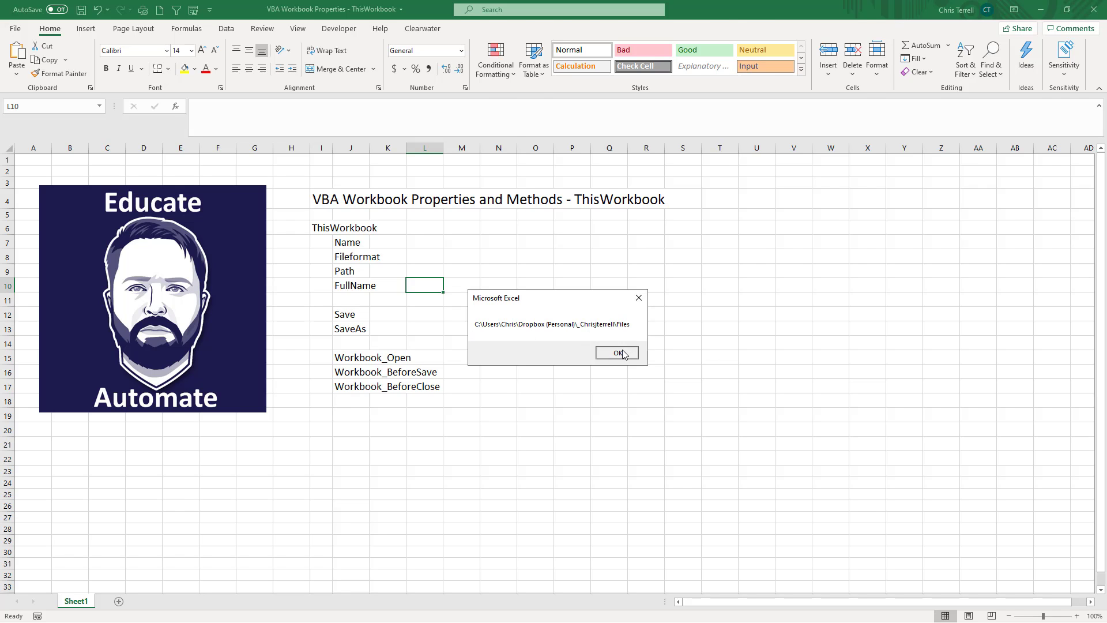
{"action": "left_click", "coordinate": [616, 353]}
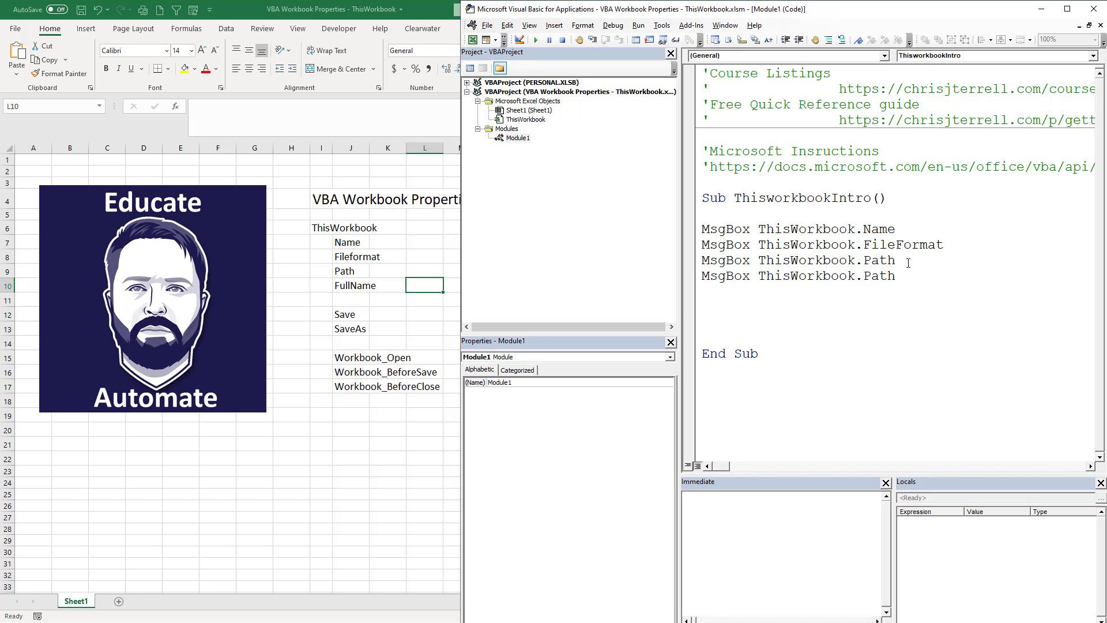
Step: Add MsgBox ThisWorkbook.FullName and run it, dismissing the full file name message
{"action": "type", "text": "fu"}
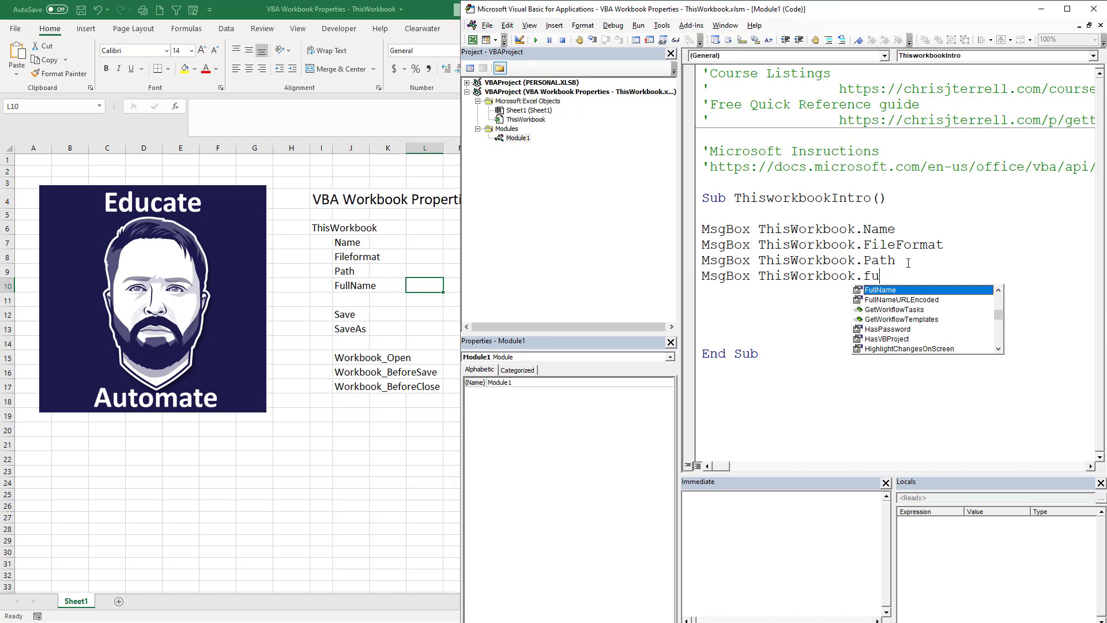
{"action": "key", "text": "Tab"}
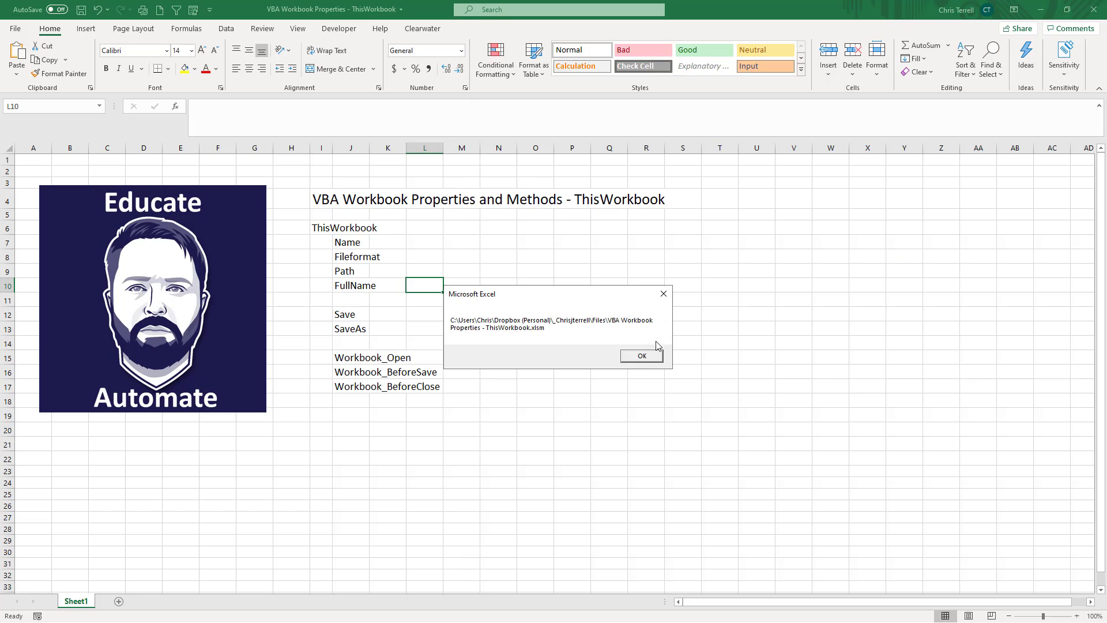
{"action": "mouse_move", "coordinate": [608, 357]}
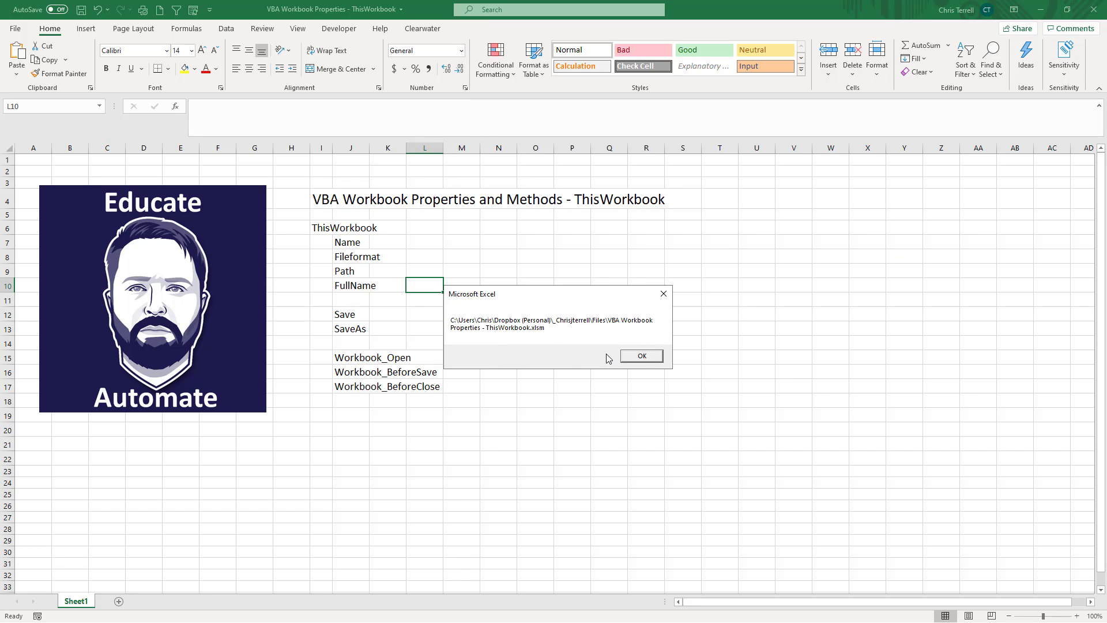
{"action": "left_click", "coordinate": [640, 356]}
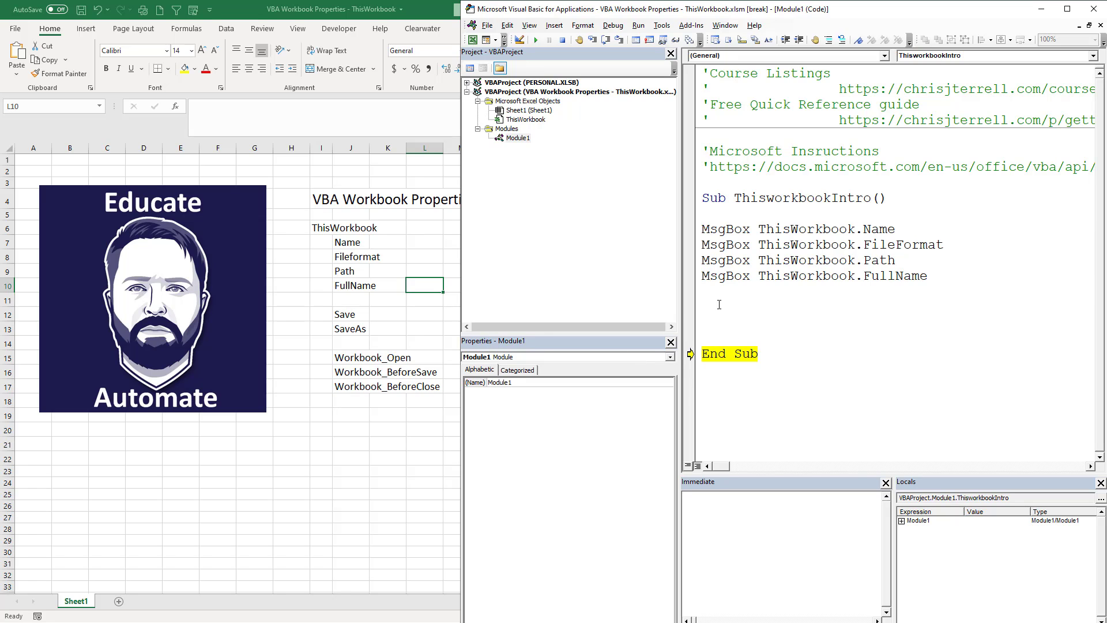
Step: Add a ThisWorkbook.Save line and step over it so the workbook is saved
{"action": "type", "text": "this"}
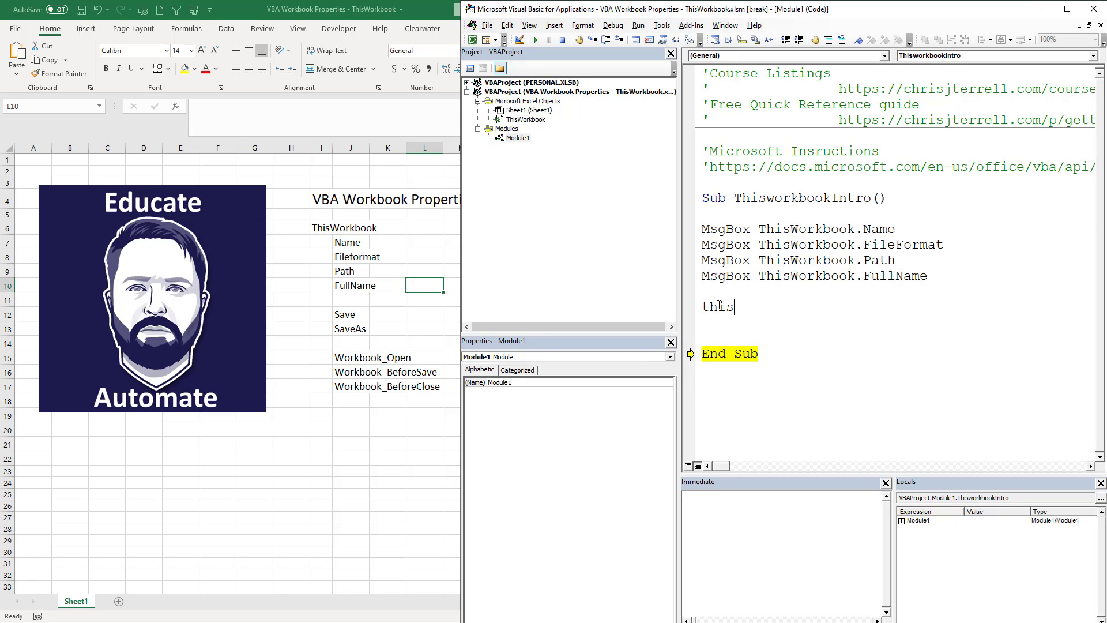
{"action": "type", "text": "workbook"}
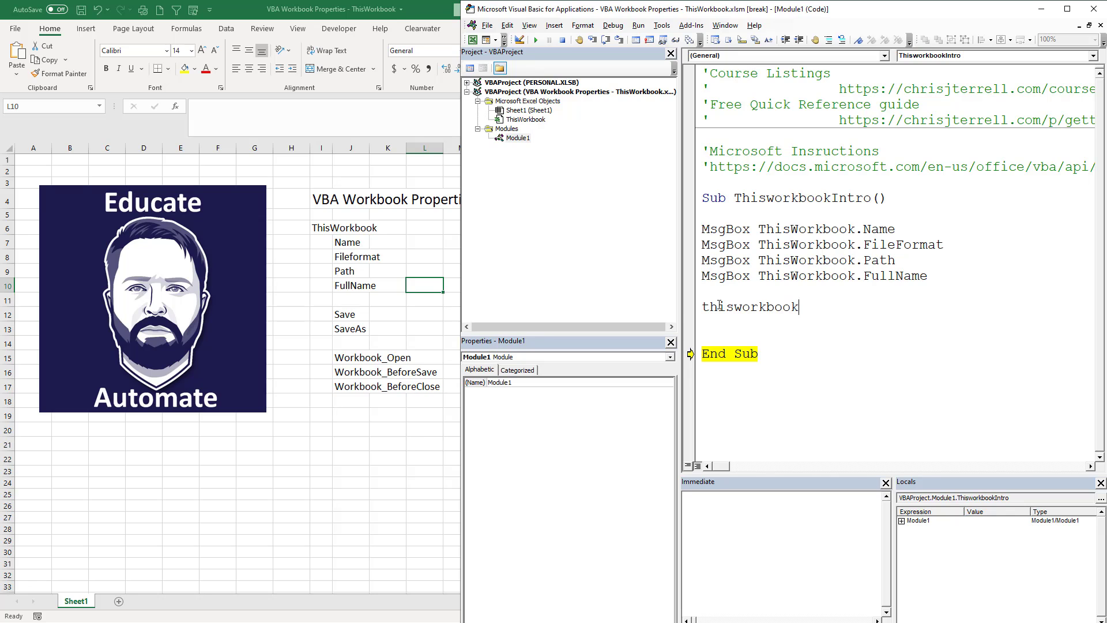
{"action": "type", "text": ".Save"}
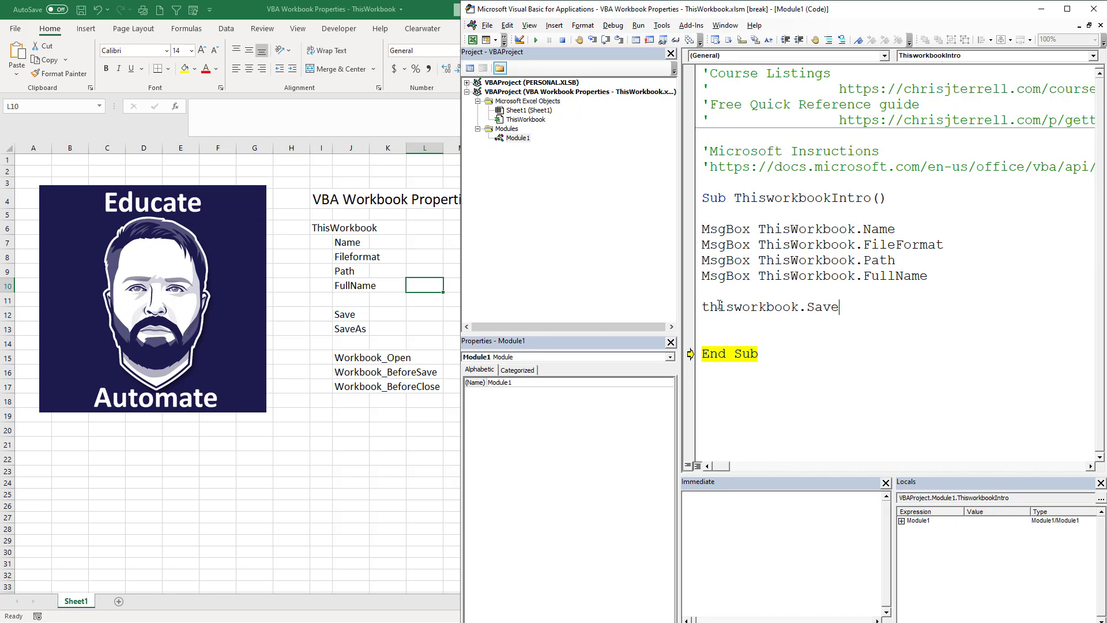
{"action": "key", "text": "F8"}
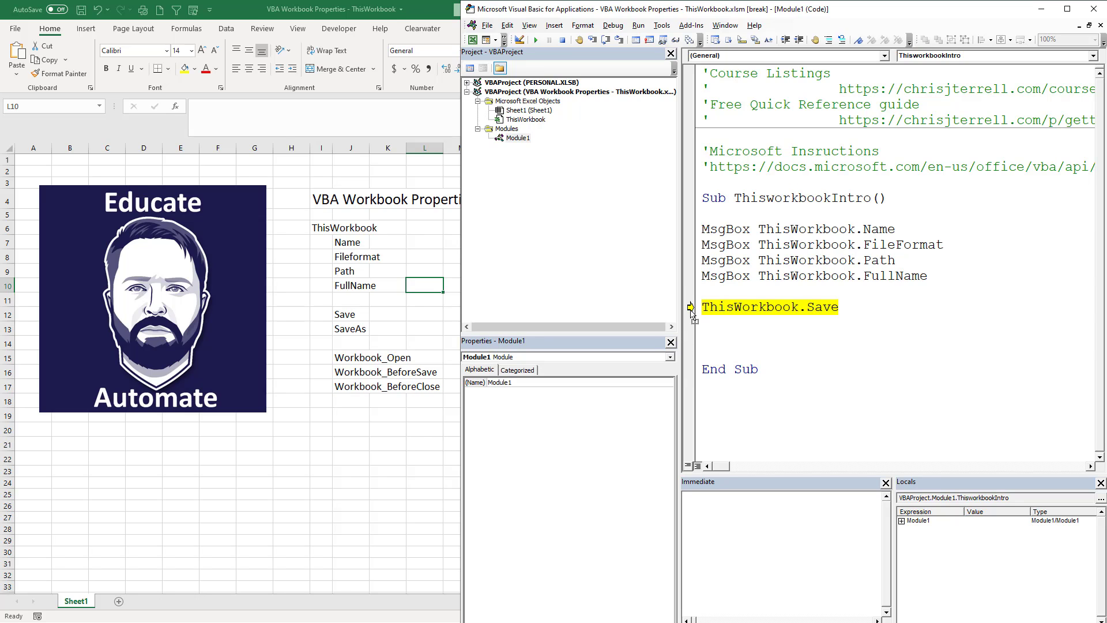
{"action": "key", "text": "F8"}
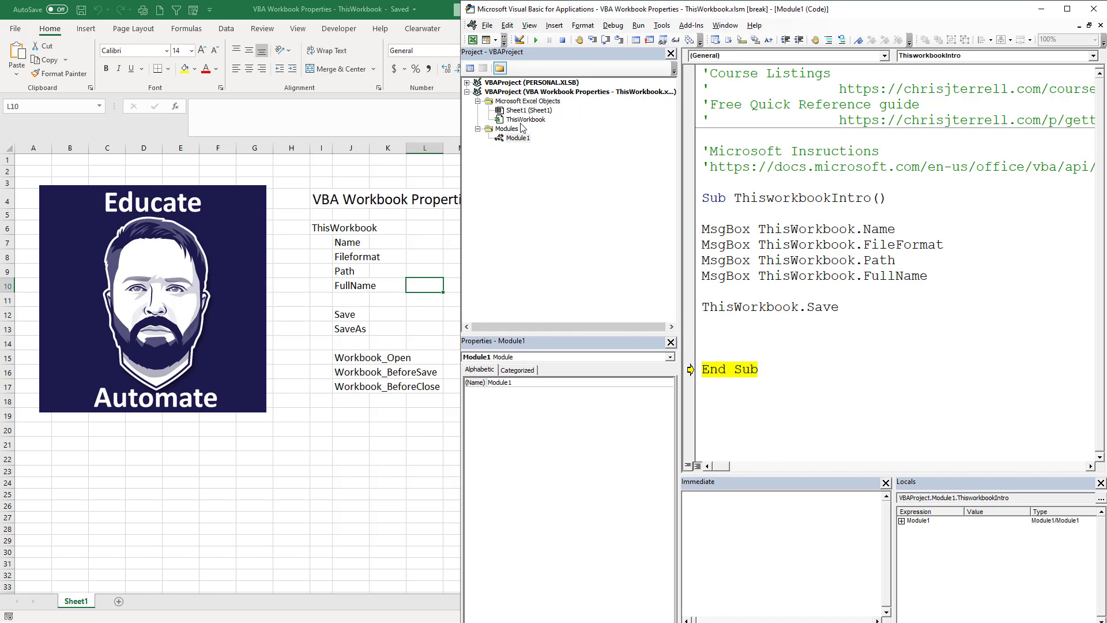
Step: Create a Workbook_Open handler in ThisWorkbook with MsgBox "Run on Open"
{"action": "left_click", "coordinate": [528, 119]}
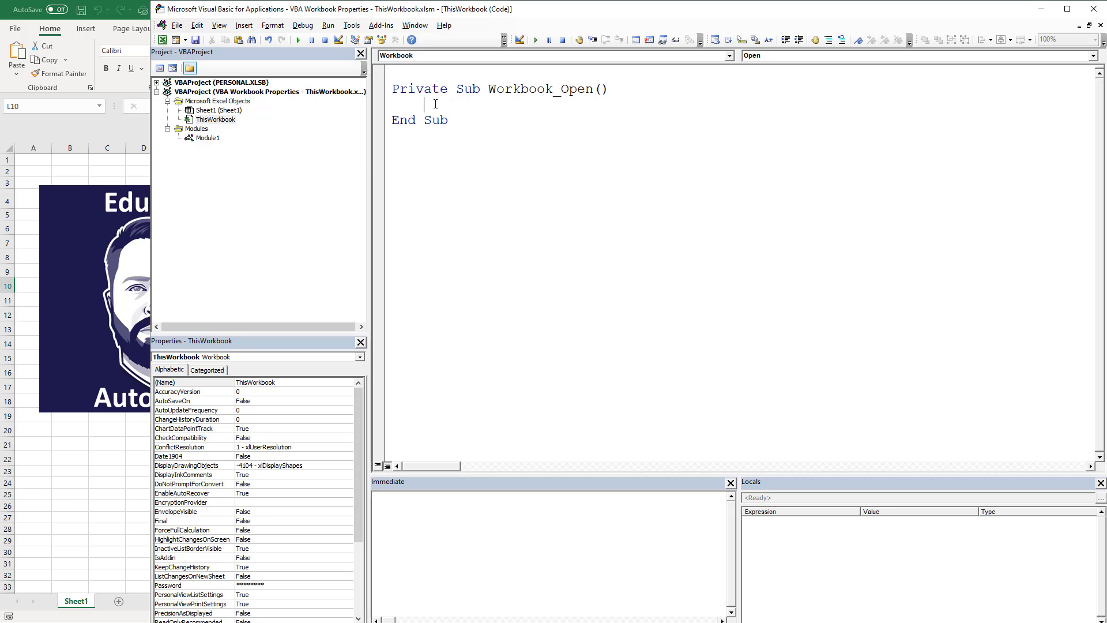
{"action": "type", "text": "MsgBox \"Run on Open\""}
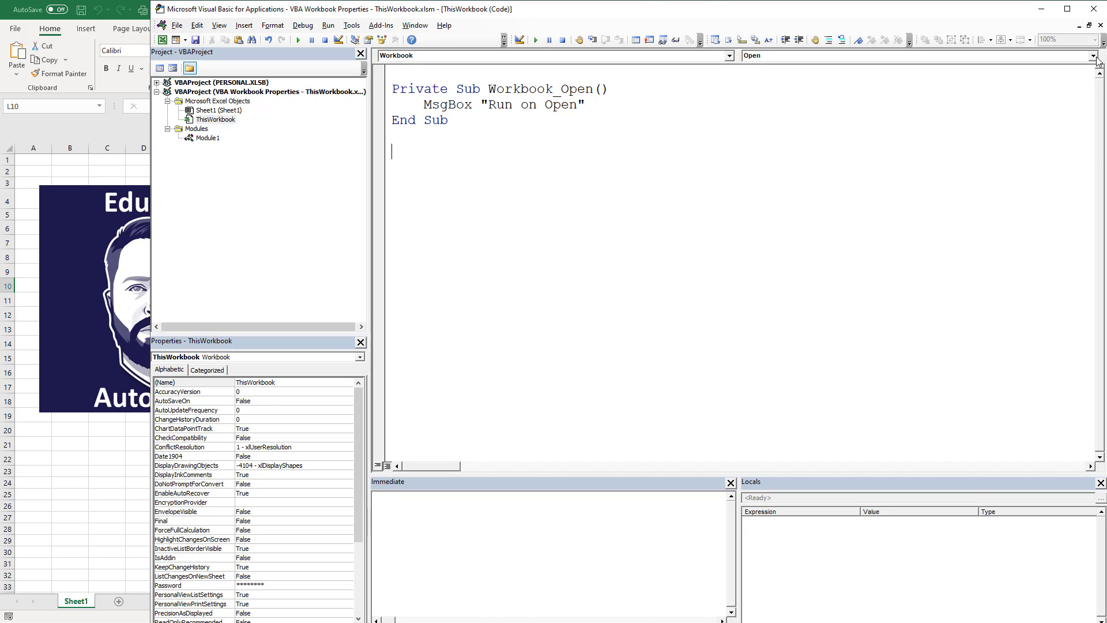
{"action": "left_click", "coordinate": [1093, 55]}
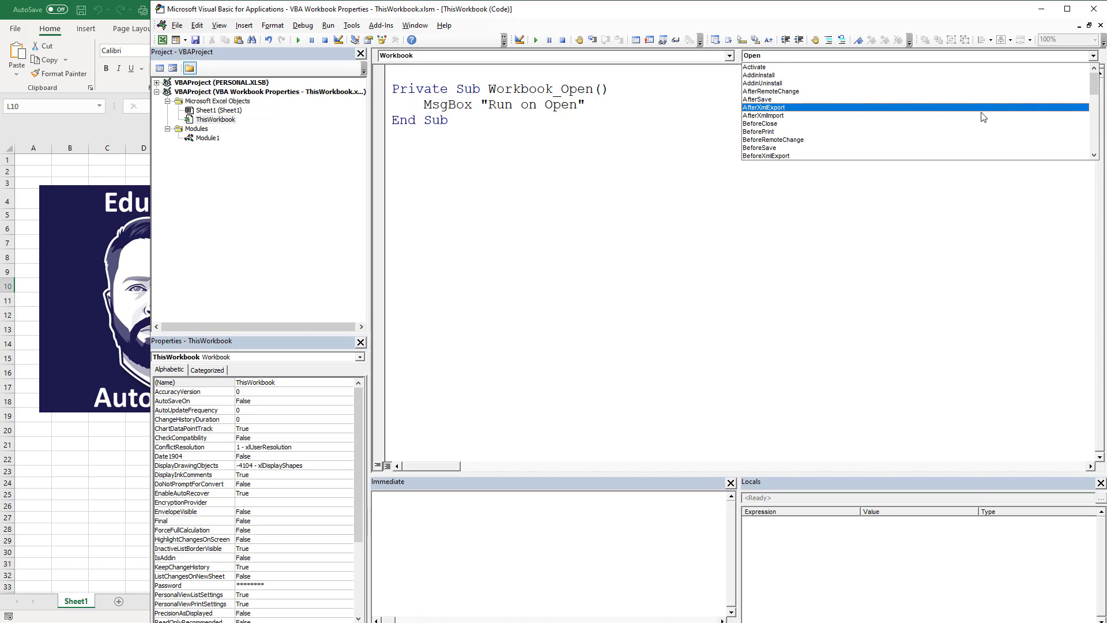
Step: Add a Workbook_BeforeSave handler showing a Run Before Save message
{"action": "left_click", "coordinate": [759, 148]}
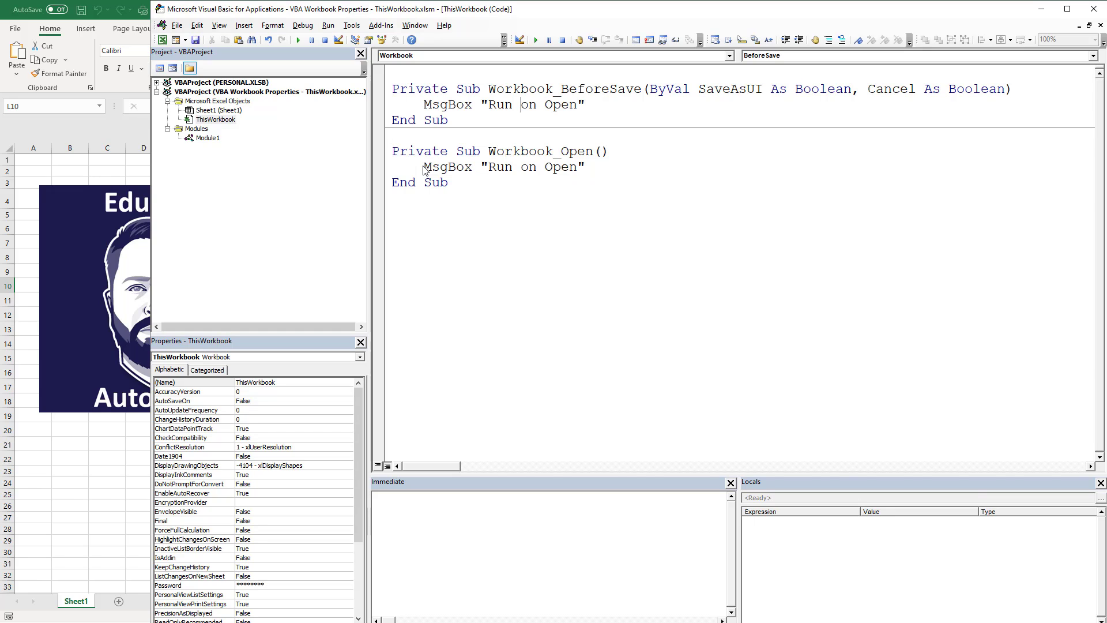
{"action": "type", "text": "Bevore a"}
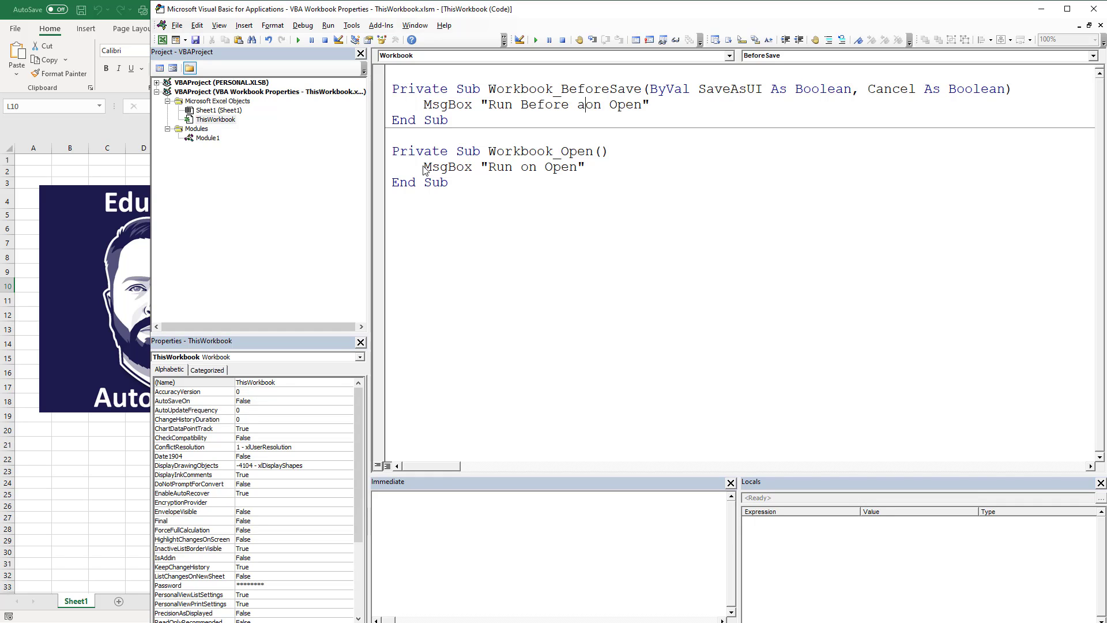
{"action": "type", "text": "Save"}
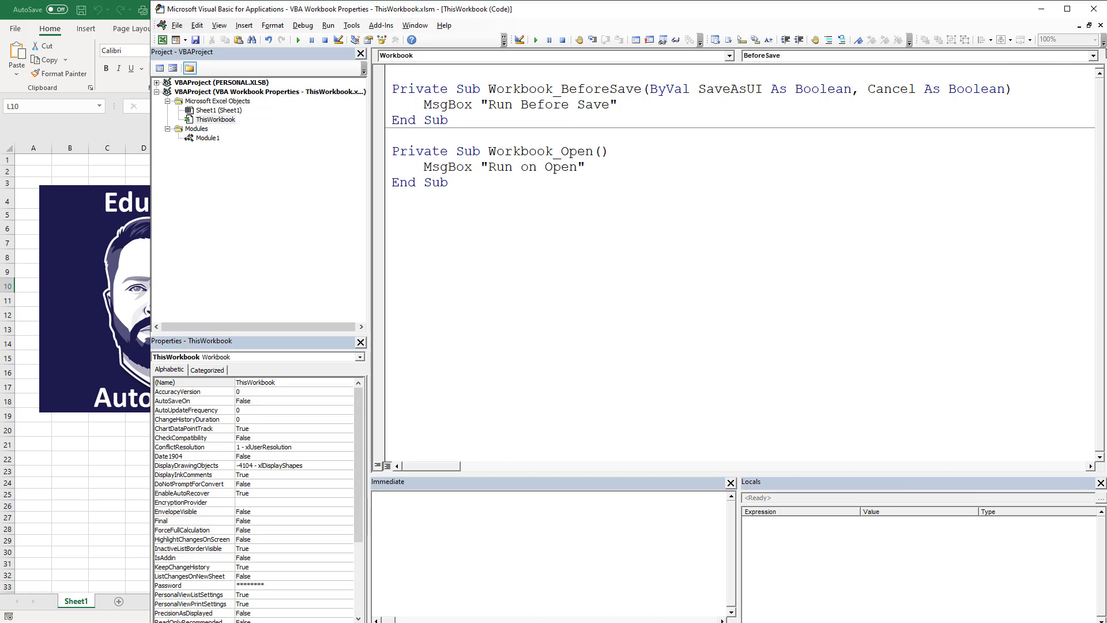
Step: Add a Workbook_BeforeClose handler showing a Run Before Close message
{"action": "left_click", "coordinate": [1091, 55]}
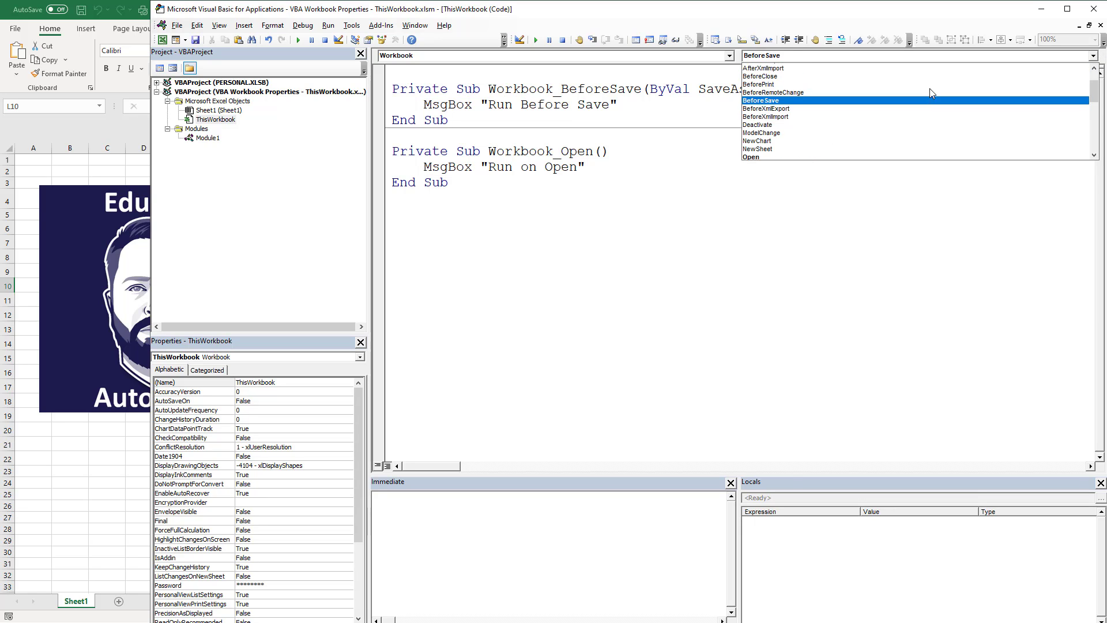
{"action": "left_click", "coordinate": [764, 76]}
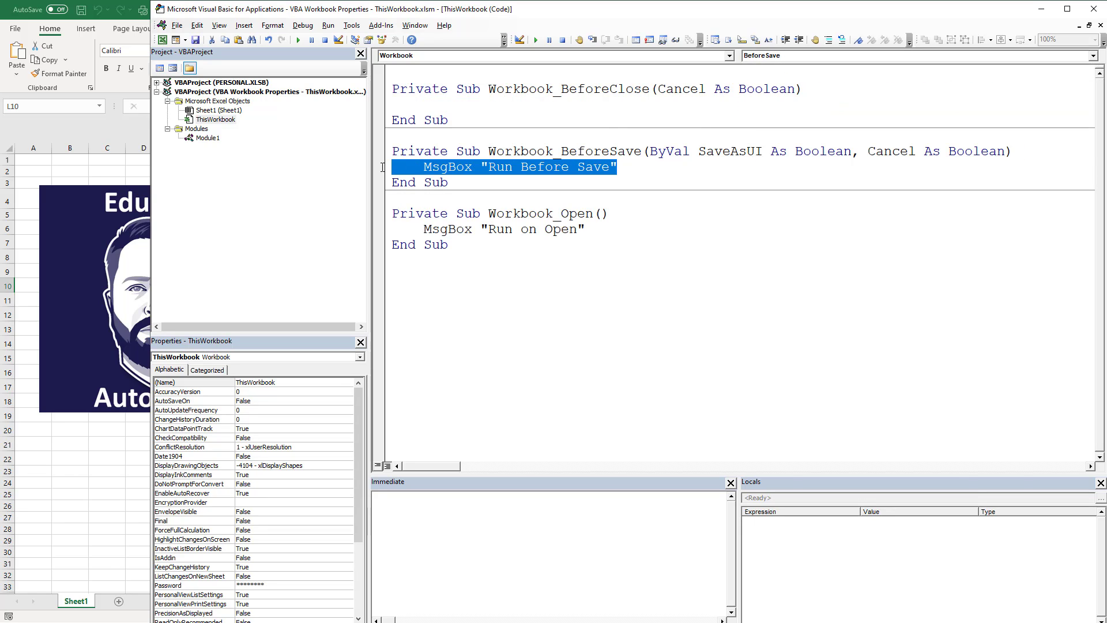
{"action": "mouse_move", "coordinate": [480, 99]}
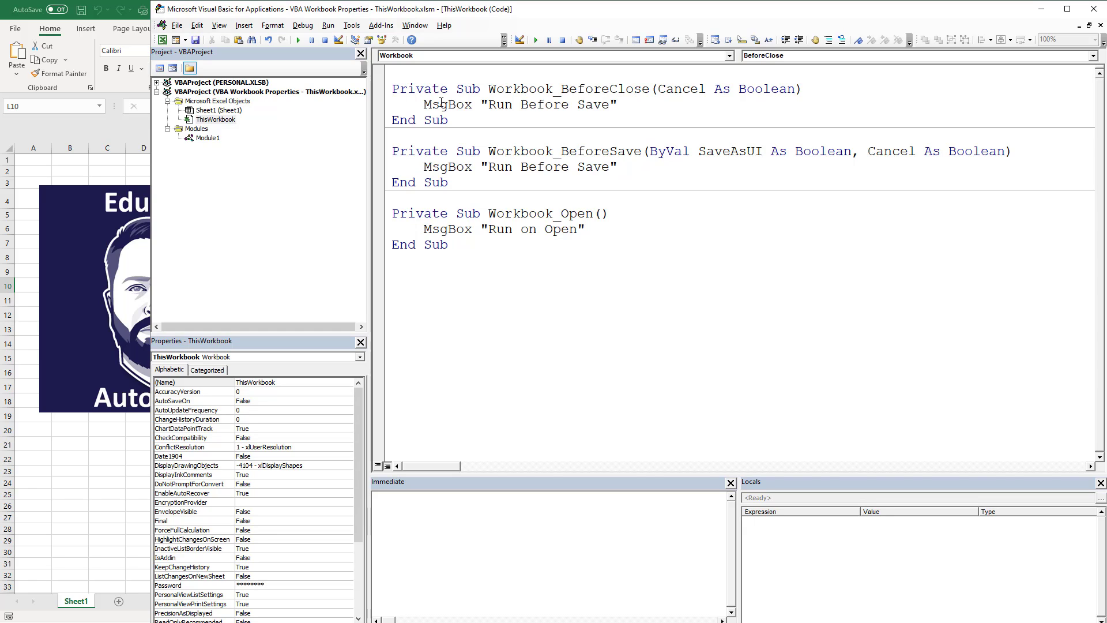
{"action": "double_click", "coordinate": [591, 105]}
{"action": "type", "text": "C"}
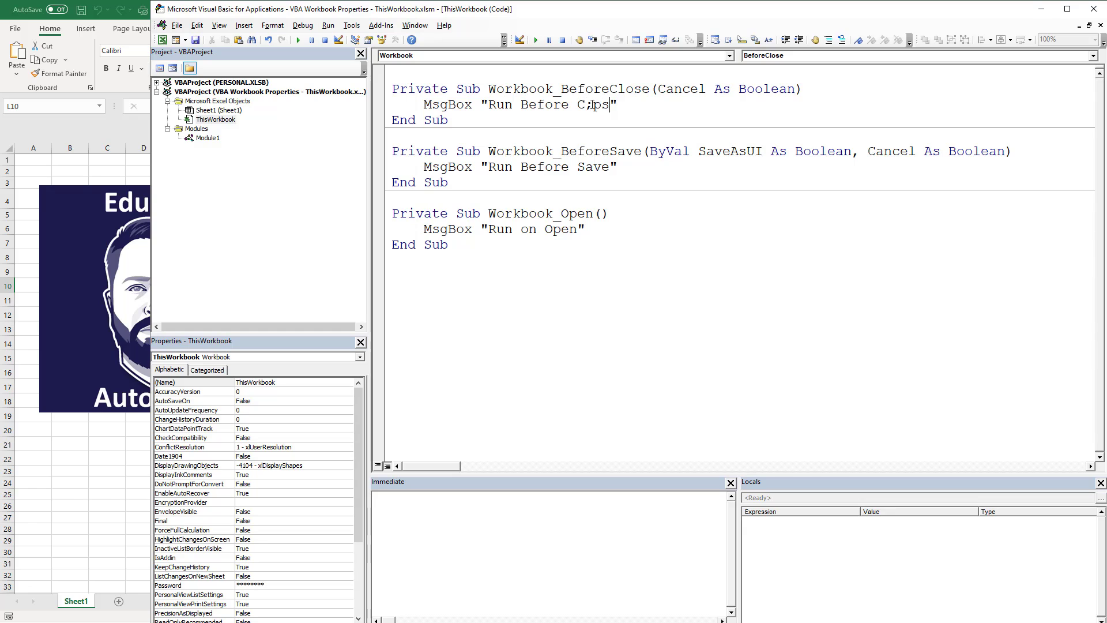
{"action": "type", "text": "lose"}
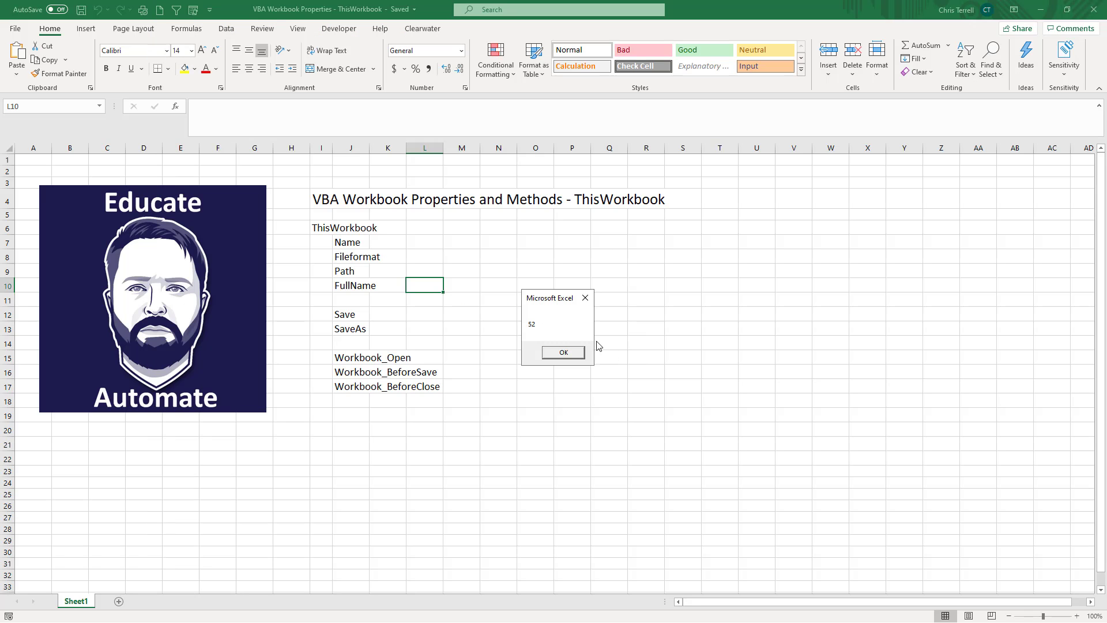
Step: Dismiss the file format (52) and full file name messages so Run Before Save appears
{"action": "left_click", "coordinate": [562, 353]}
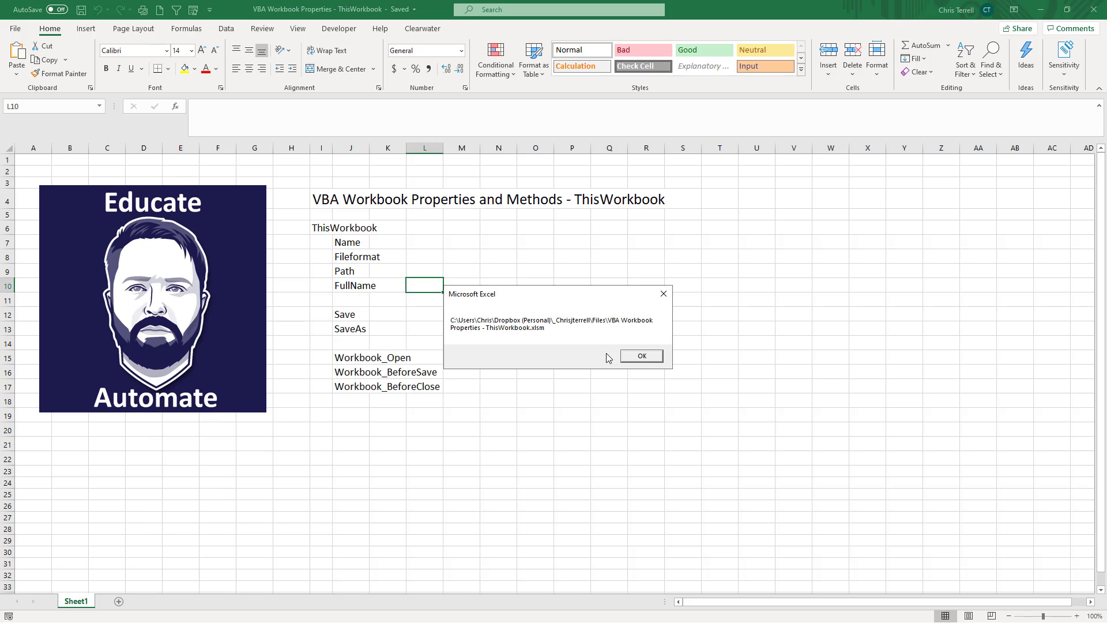
{"action": "left_click", "coordinate": [641, 355]}
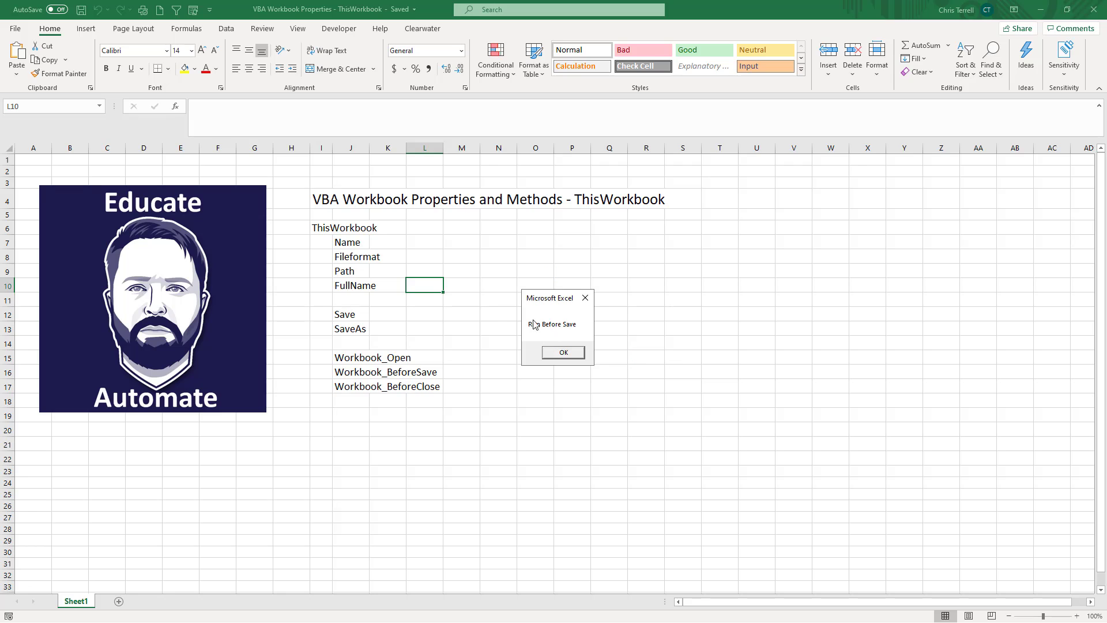
{"action": "mouse_move", "coordinate": [557, 334]}
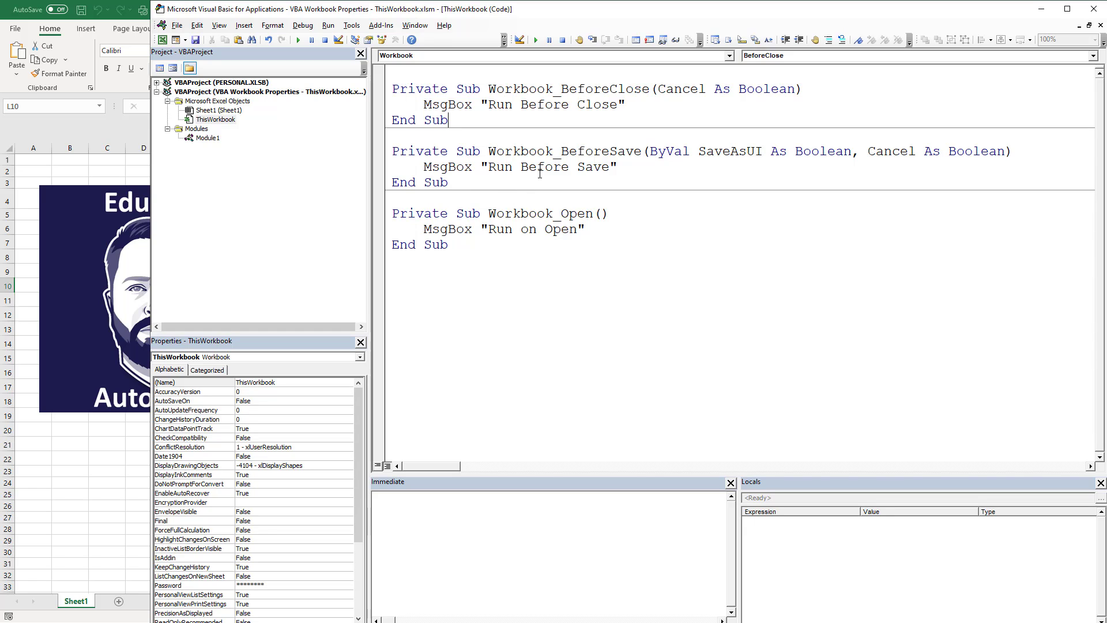
{"action": "mouse_move", "coordinate": [274, 137]}
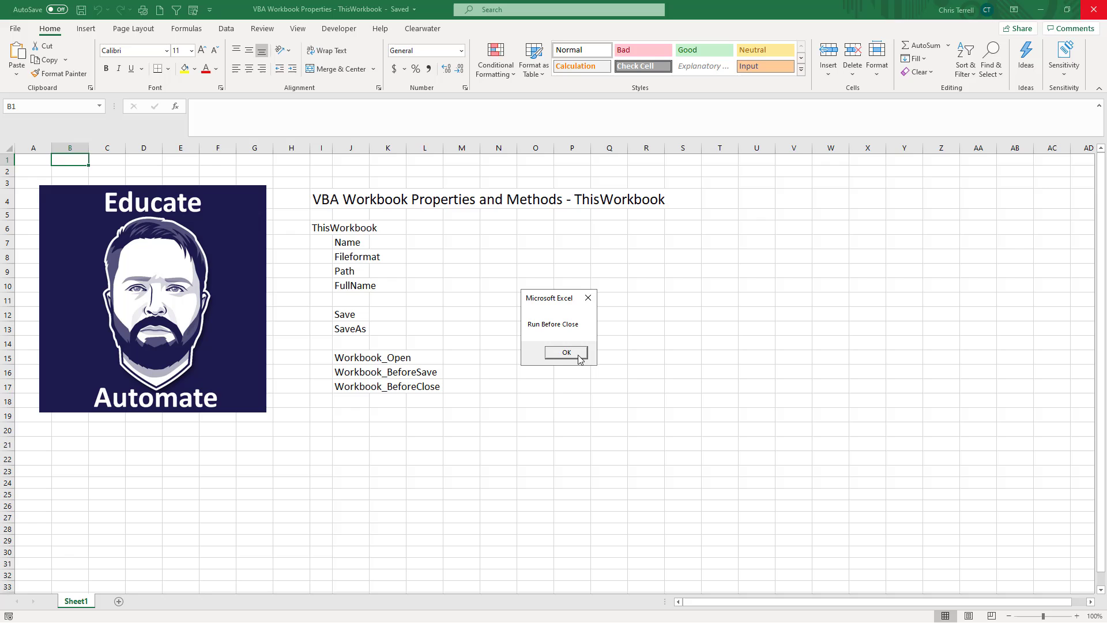
Step: Dismiss the Run Before Close message shown on closing the workbook
{"action": "left_click", "coordinate": [564, 353]}
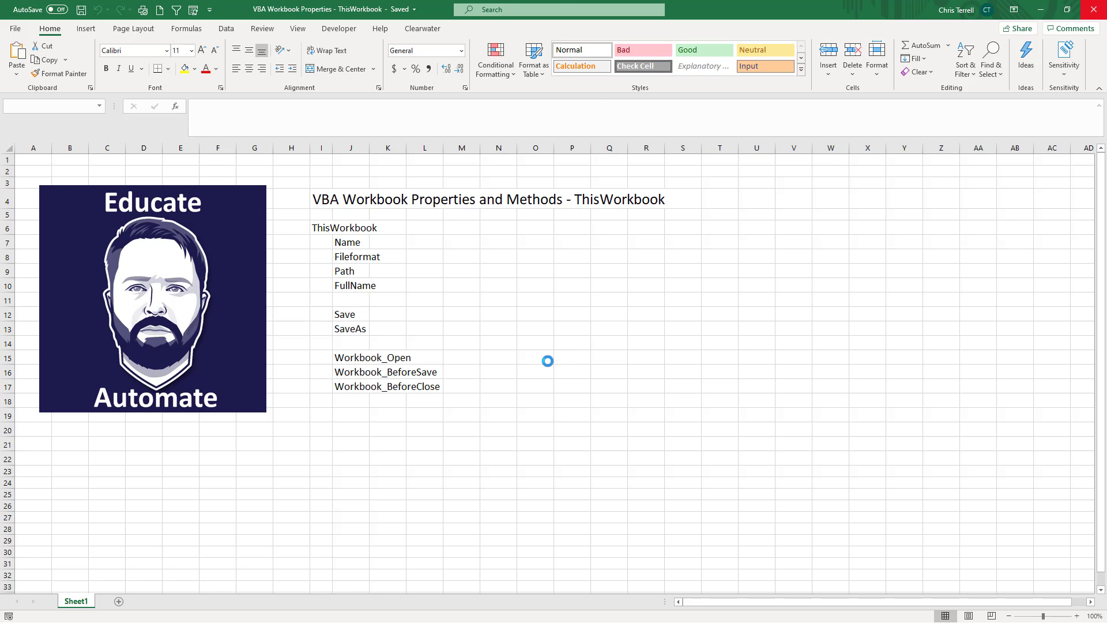